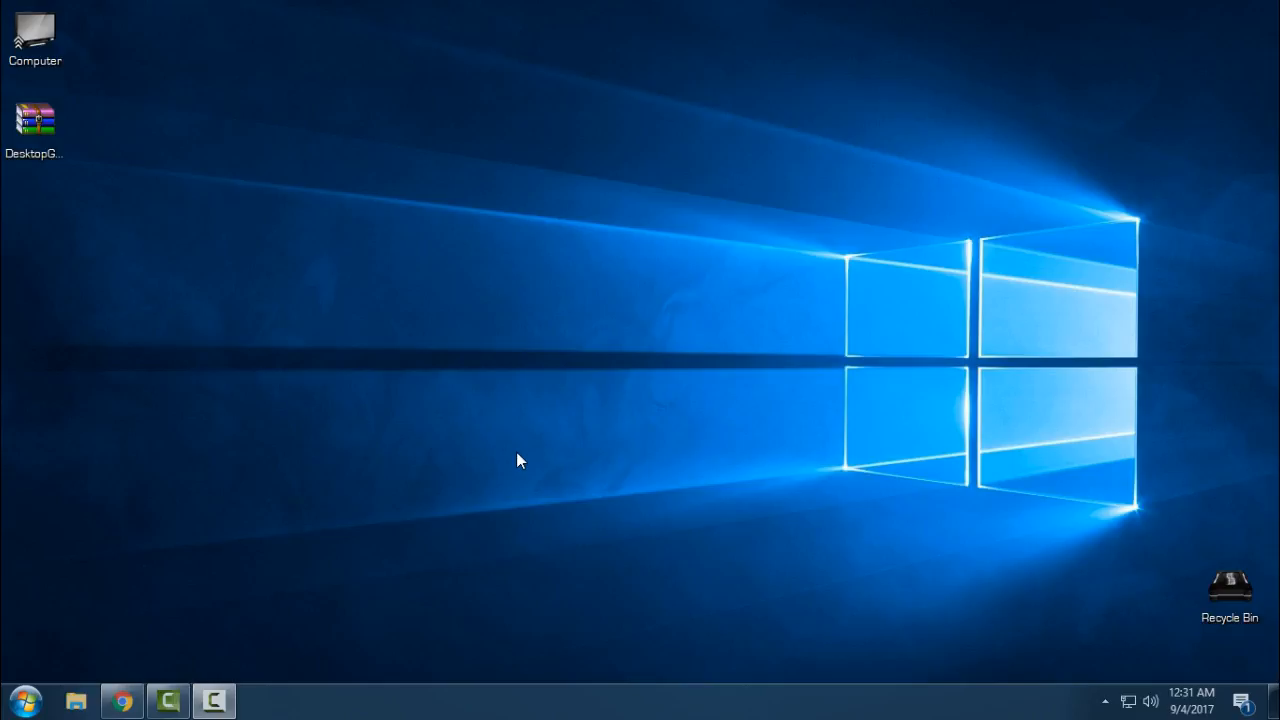
Bring up the browser and look down the Gadgets Revived download page.
{"action": "left_click", "coordinate": [120, 700]}
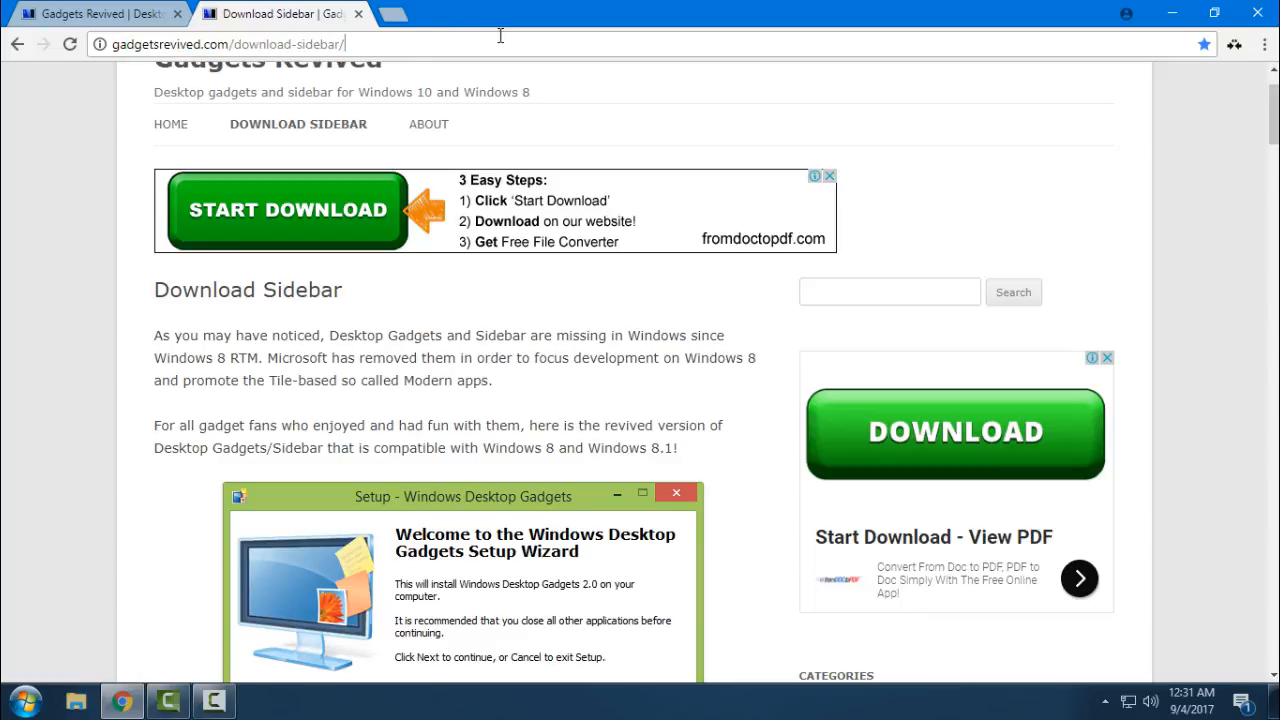
{"action": "mouse_move", "coordinate": [216, 296]}
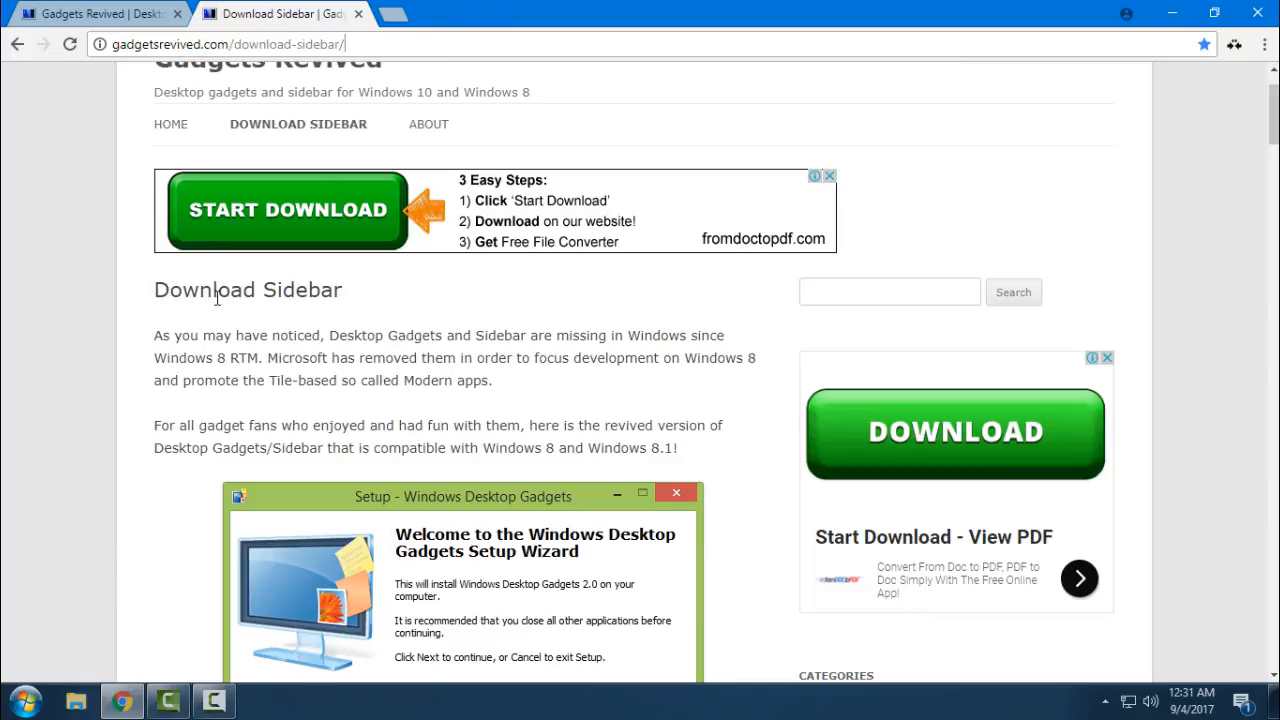
{"action": "scroll", "scroll_direction": "down", "scroll_amount": 3}
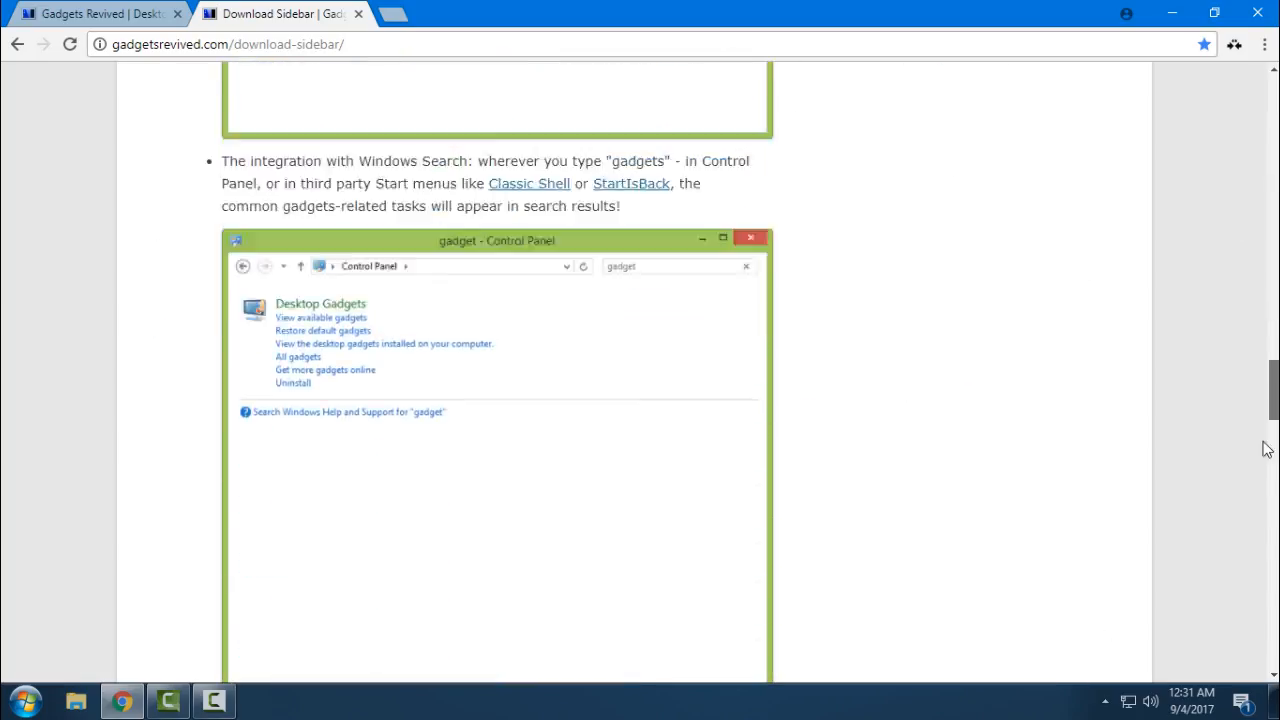
{"action": "scroll", "scroll_direction": "down", "scroll_amount": 3}
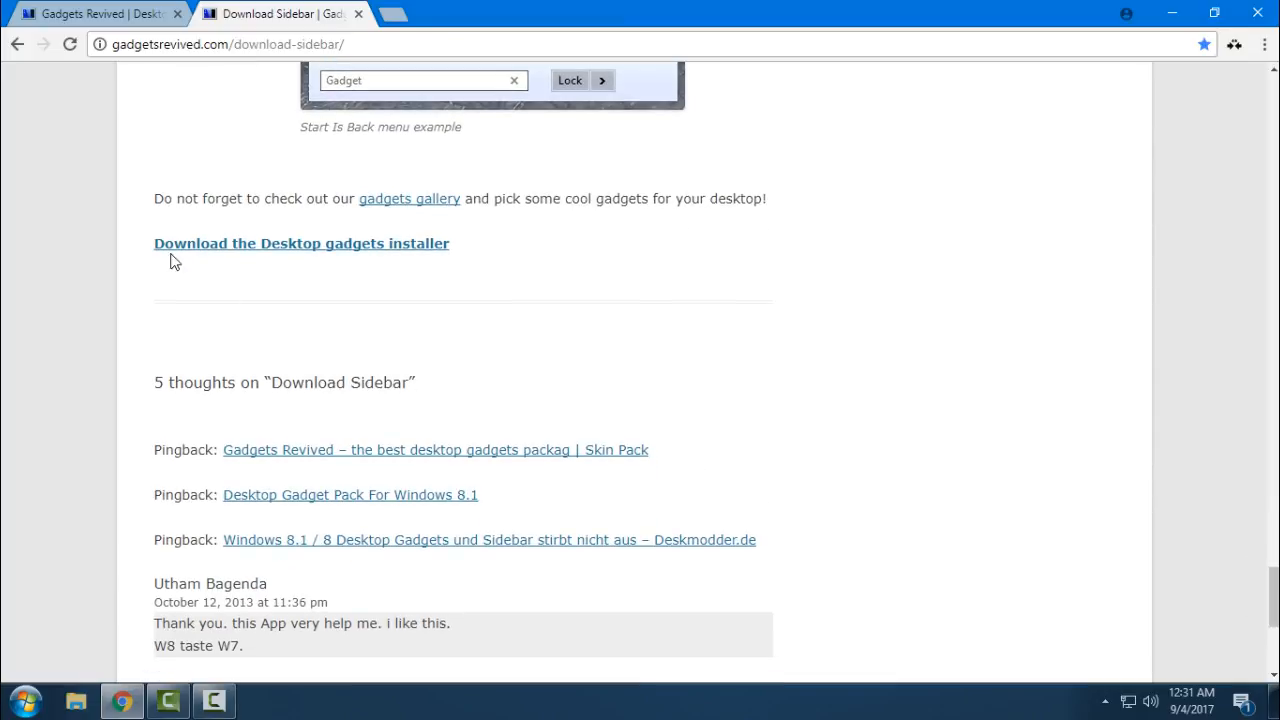
{"action": "mouse_move", "coordinate": [300, 244]}
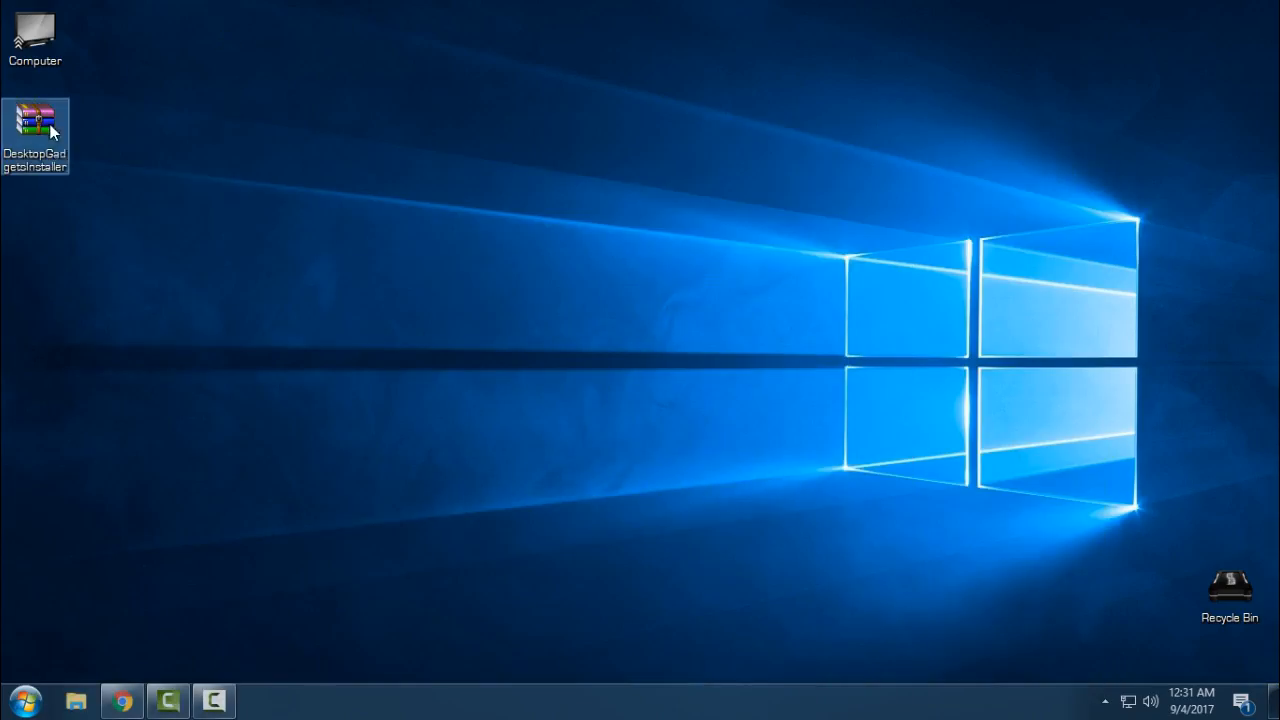
Open the installer archive's DesktopGadgetsInstaller folder and bring up actions for DesktopGadgetsRevived-2.0.
{"action": "double_click", "coordinate": [36, 120]}
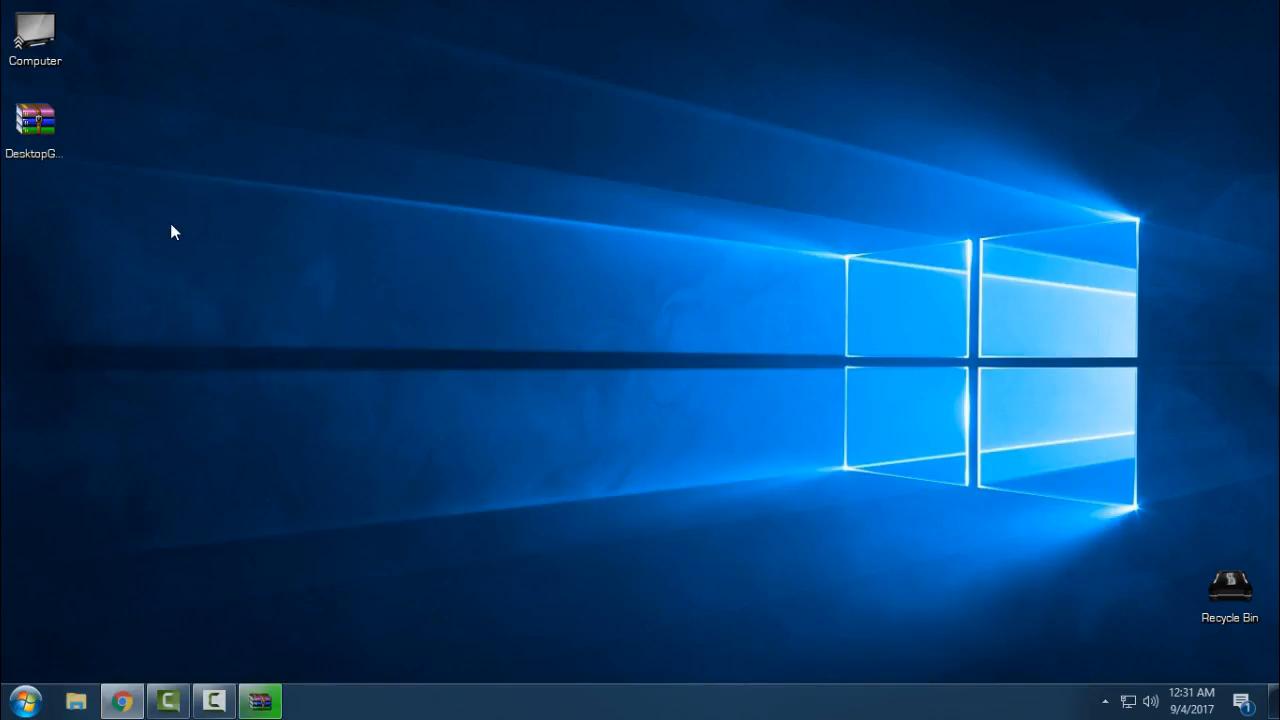
{"action": "double_click", "coordinate": [34, 120]}
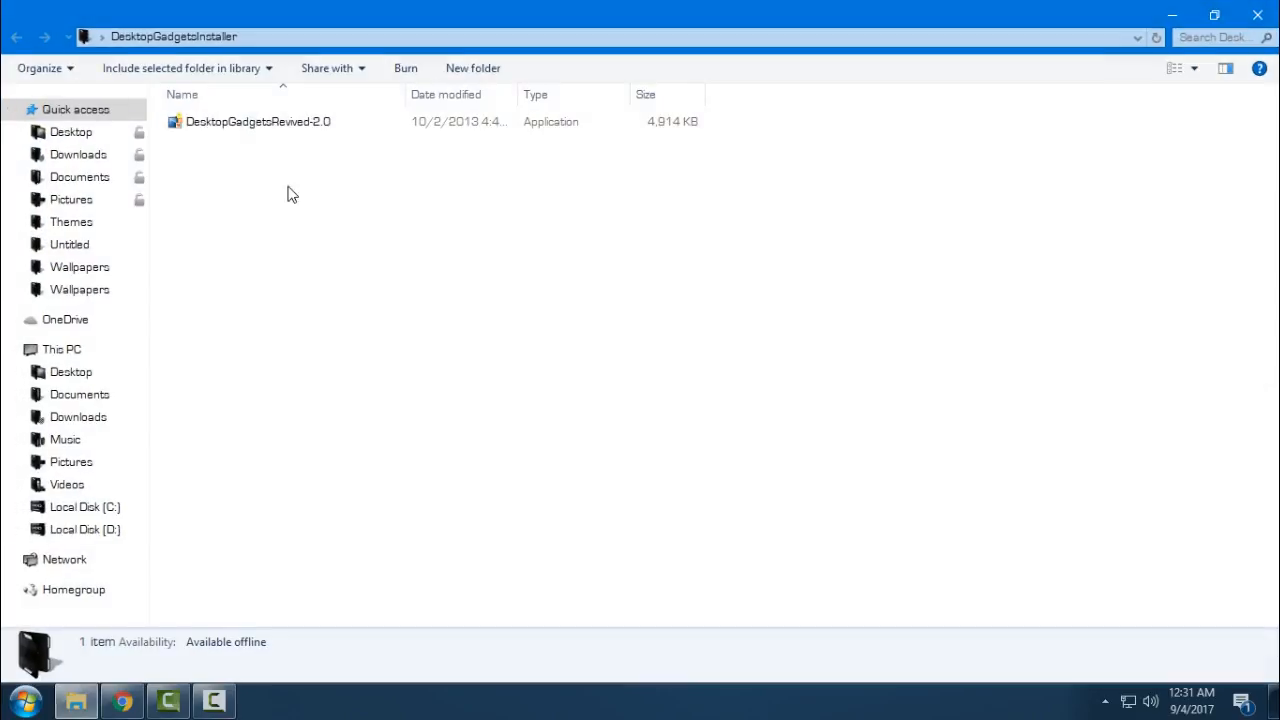
{"action": "left_click", "coordinate": [258, 122]}
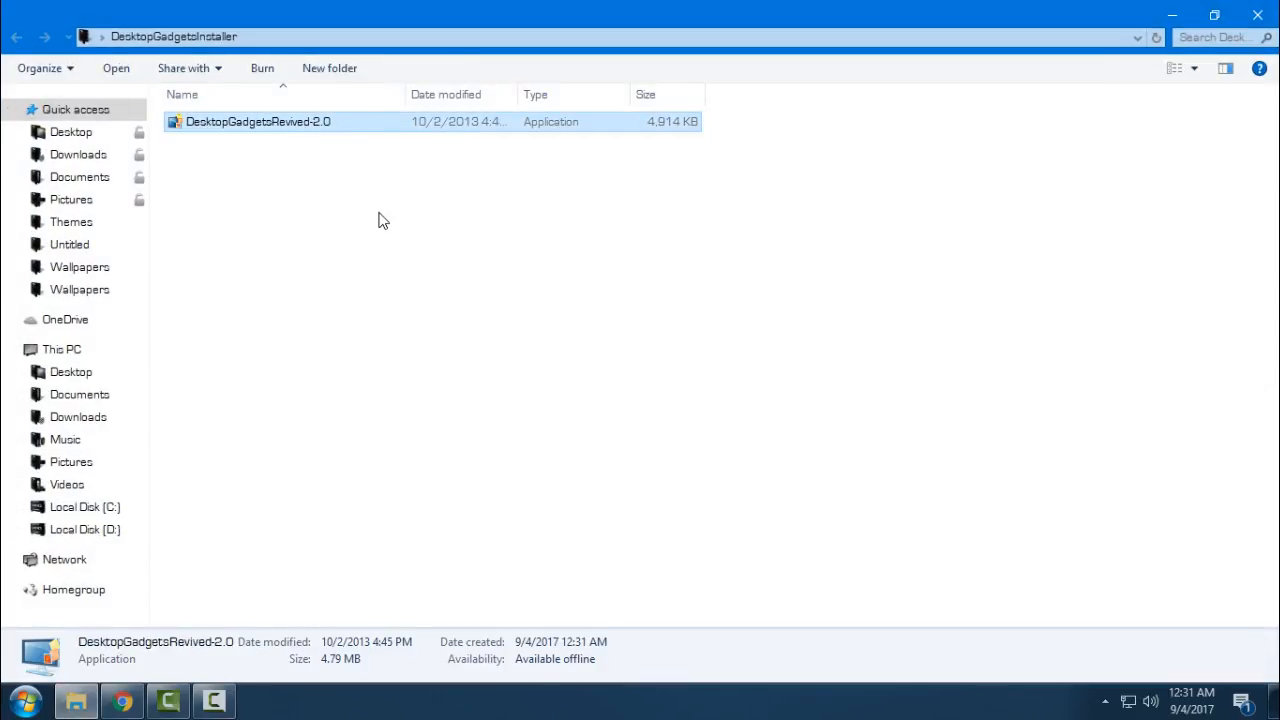
{"action": "mouse_move", "coordinate": [322, 220]}
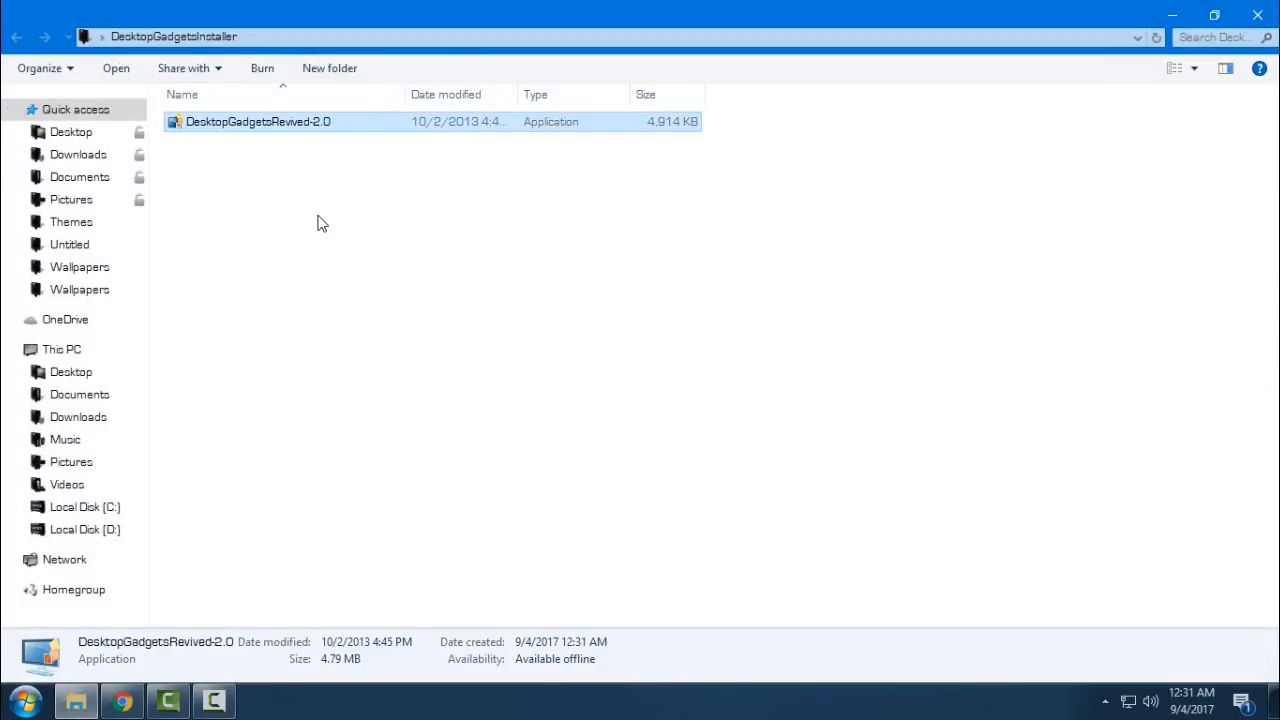
{"action": "mouse_move", "coordinate": [344, 138]}
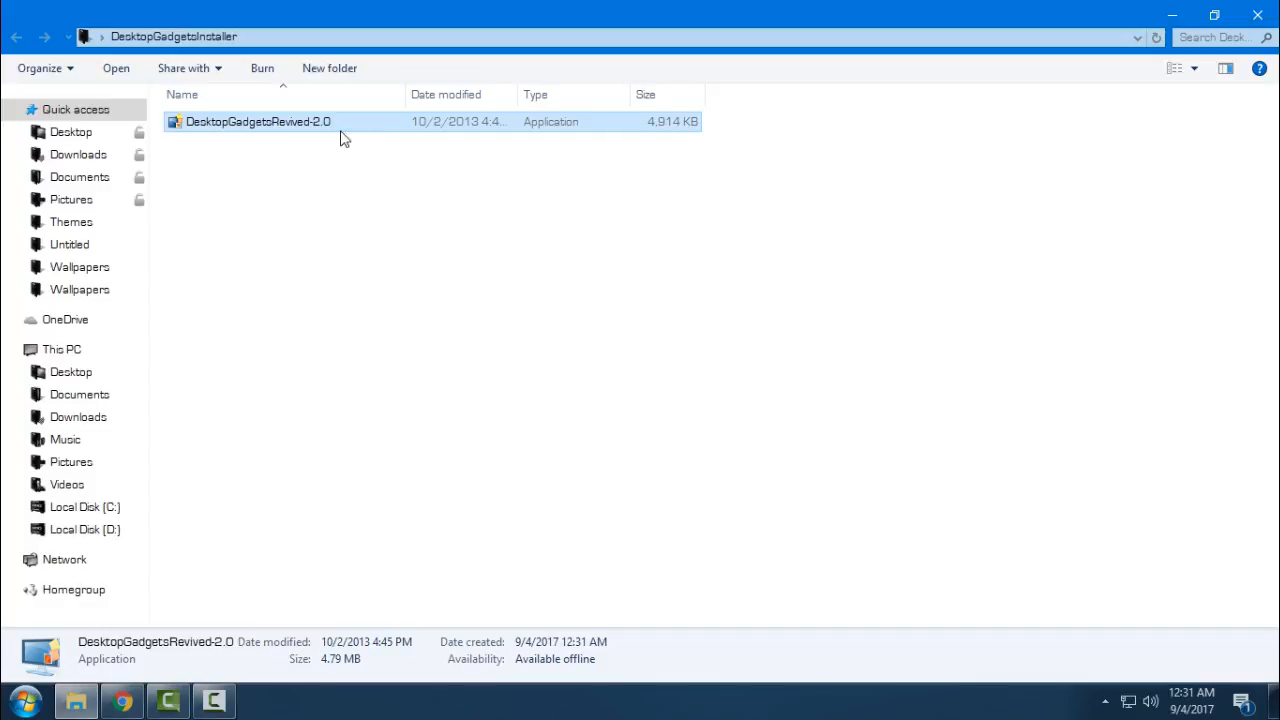
{"action": "right_click", "coordinate": [258, 122]}
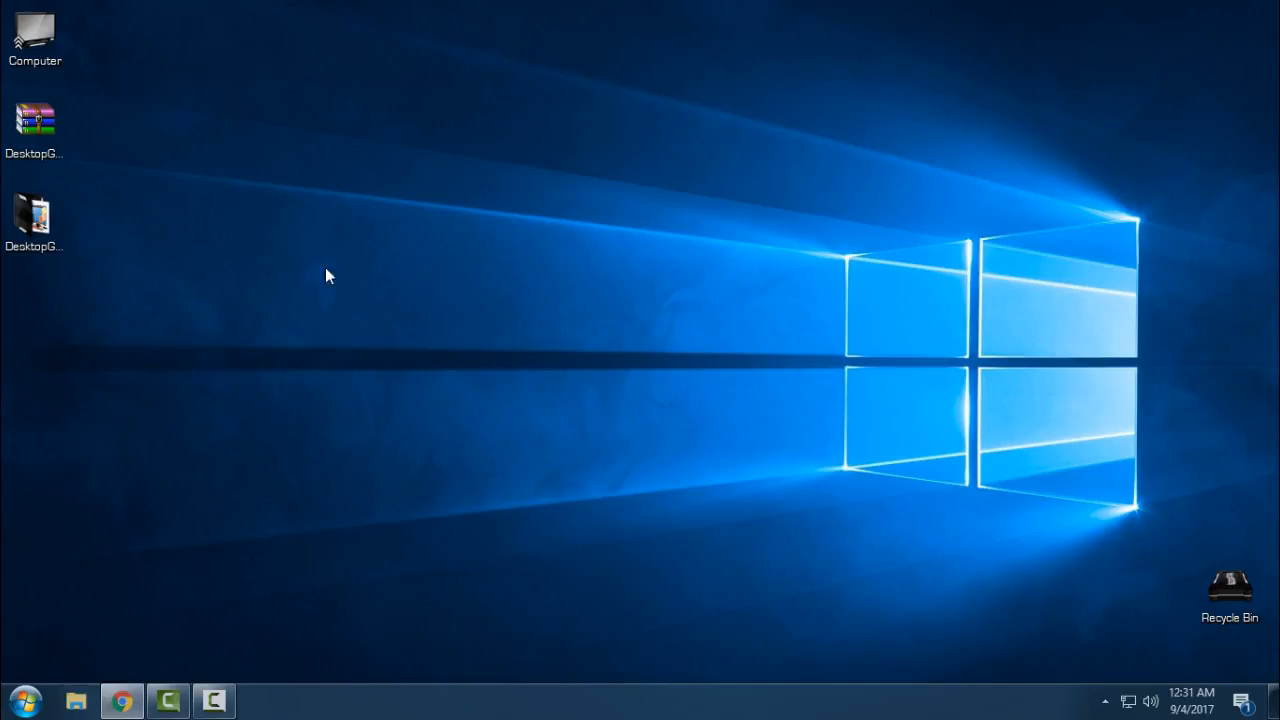
Add CPU Meter from the desktop's Gadgets gallery, close the gallery and return to the browser.
{"action": "right_click", "coordinate": [480, 112]}
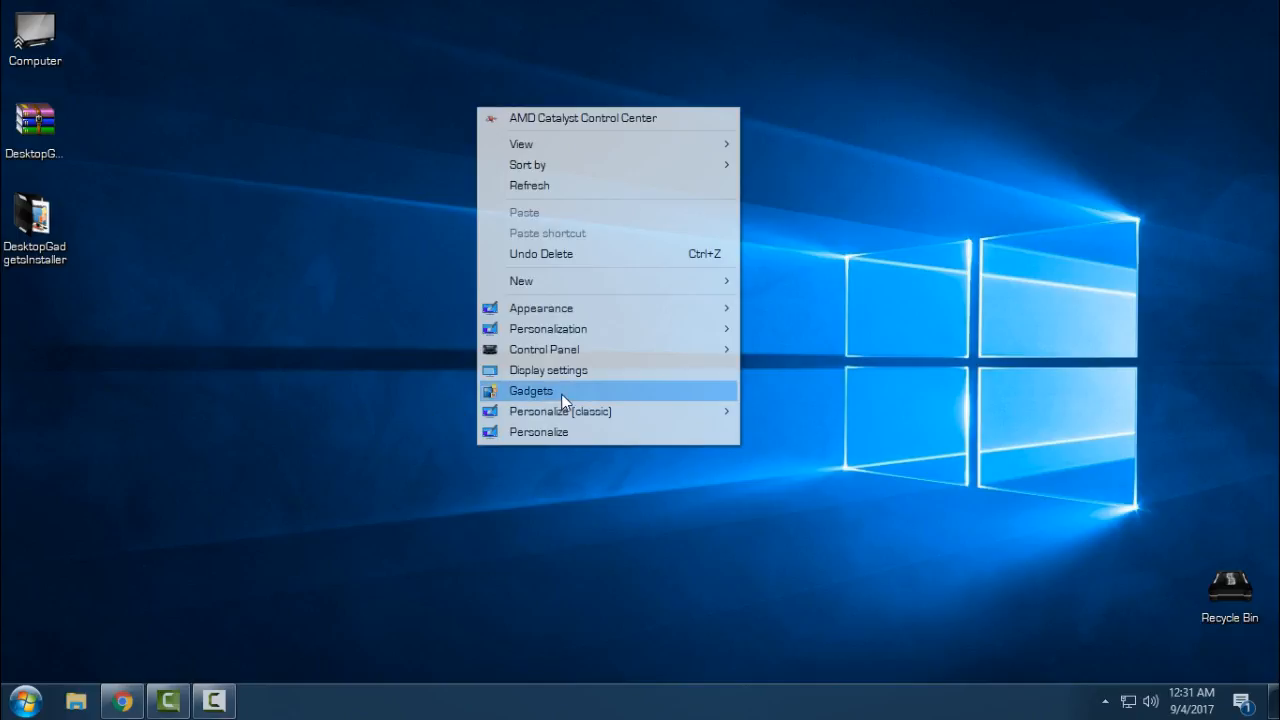
{"action": "left_click", "coordinate": [532, 390]}
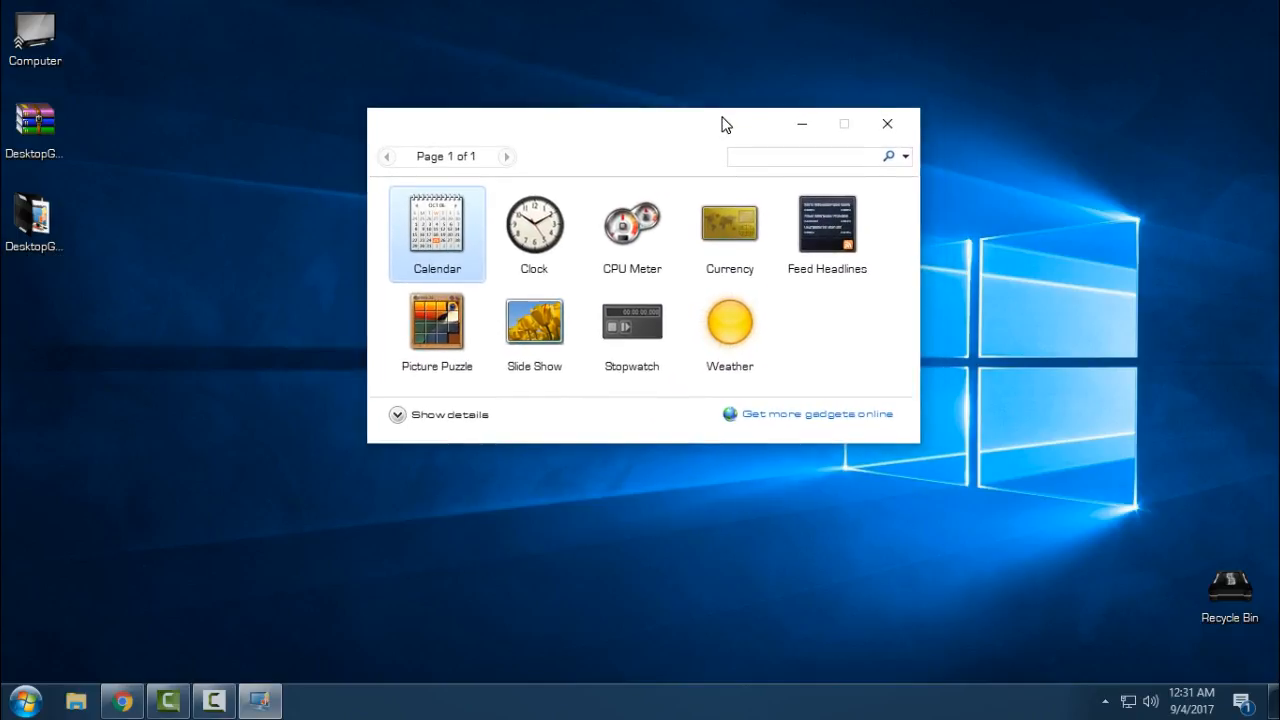
{"action": "left_click_drag", "start_coordinate": [726, 124], "coordinate": [716, 142]}
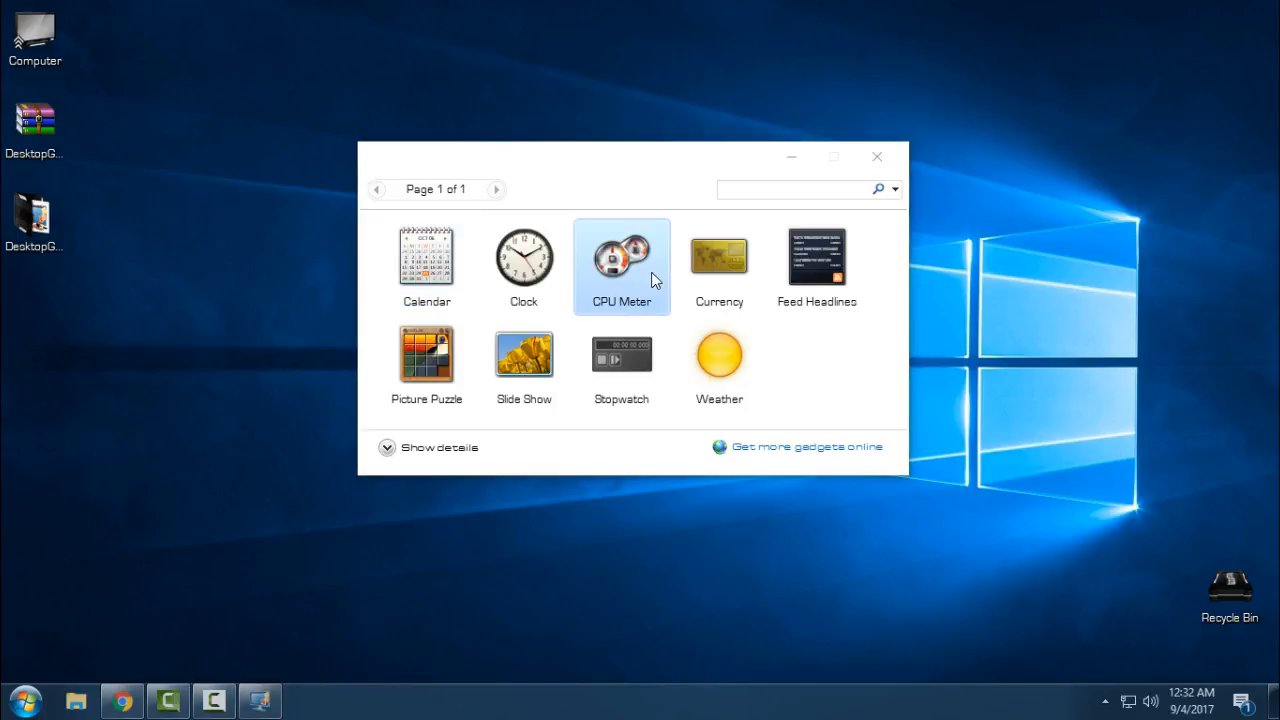
{"action": "double_click", "coordinate": [620, 258]}
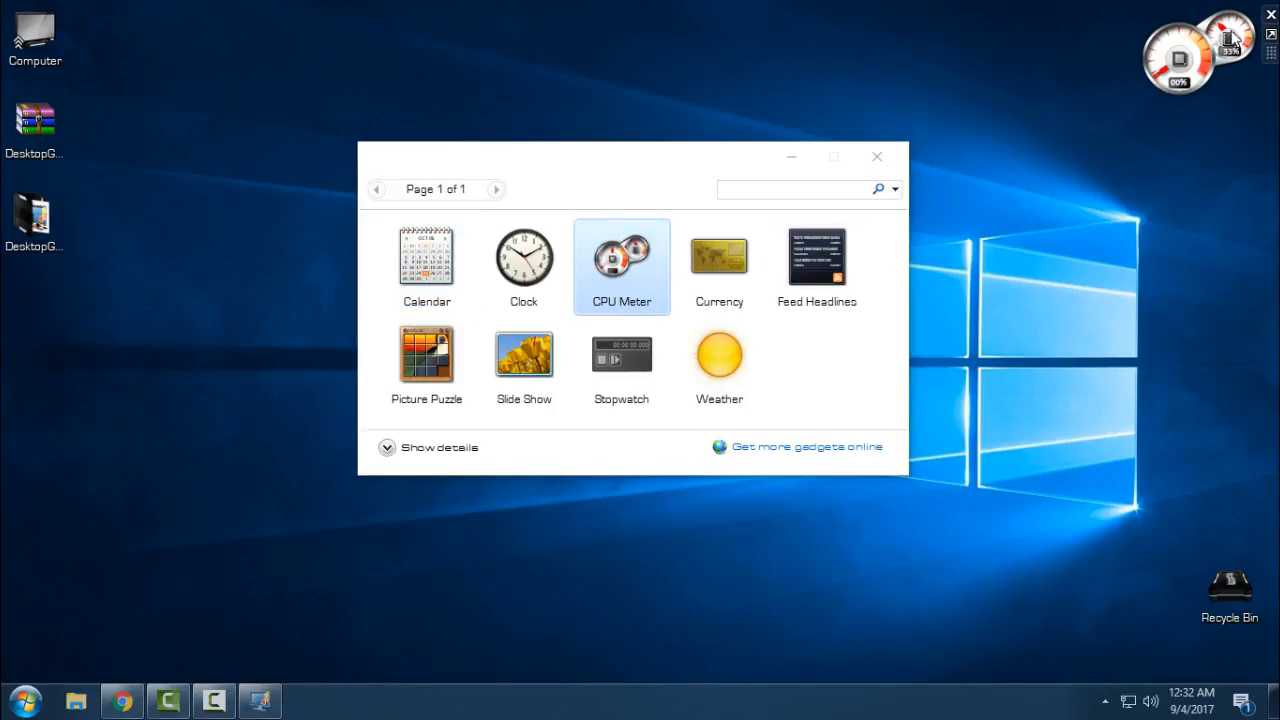
{"action": "mouse_move", "coordinate": [876, 156]}
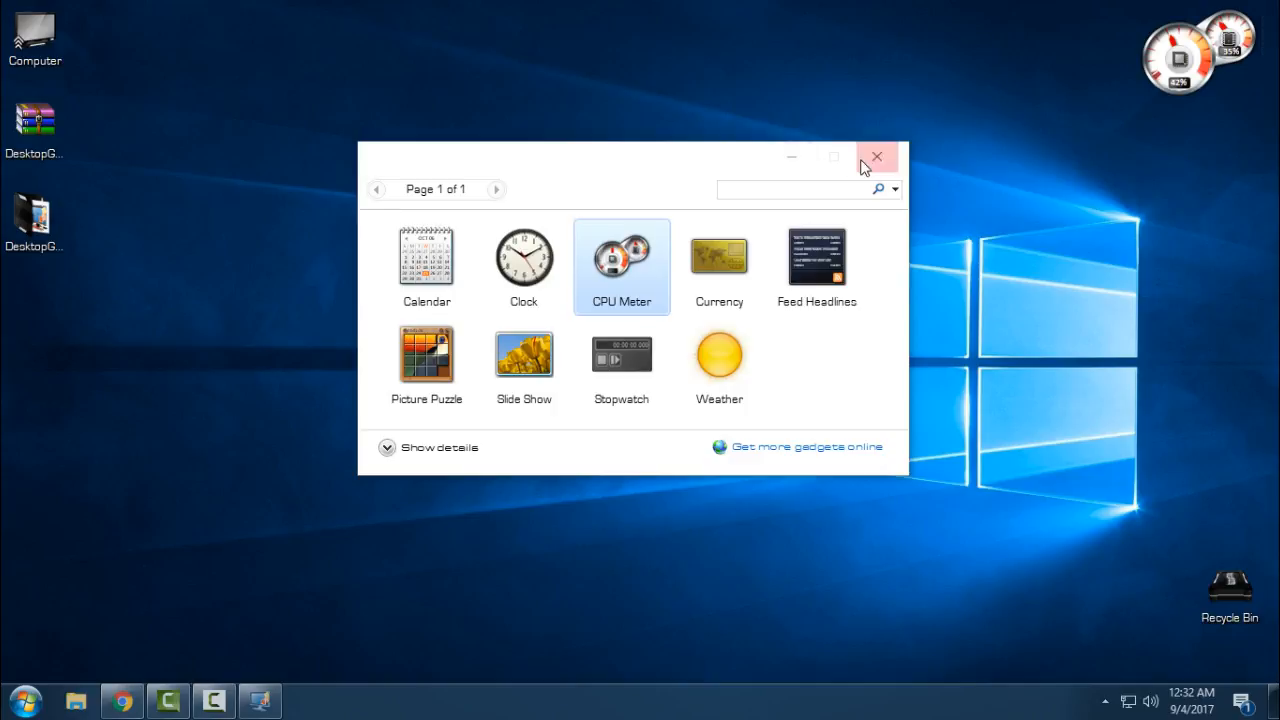
{"action": "left_click", "coordinate": [876, 156]}
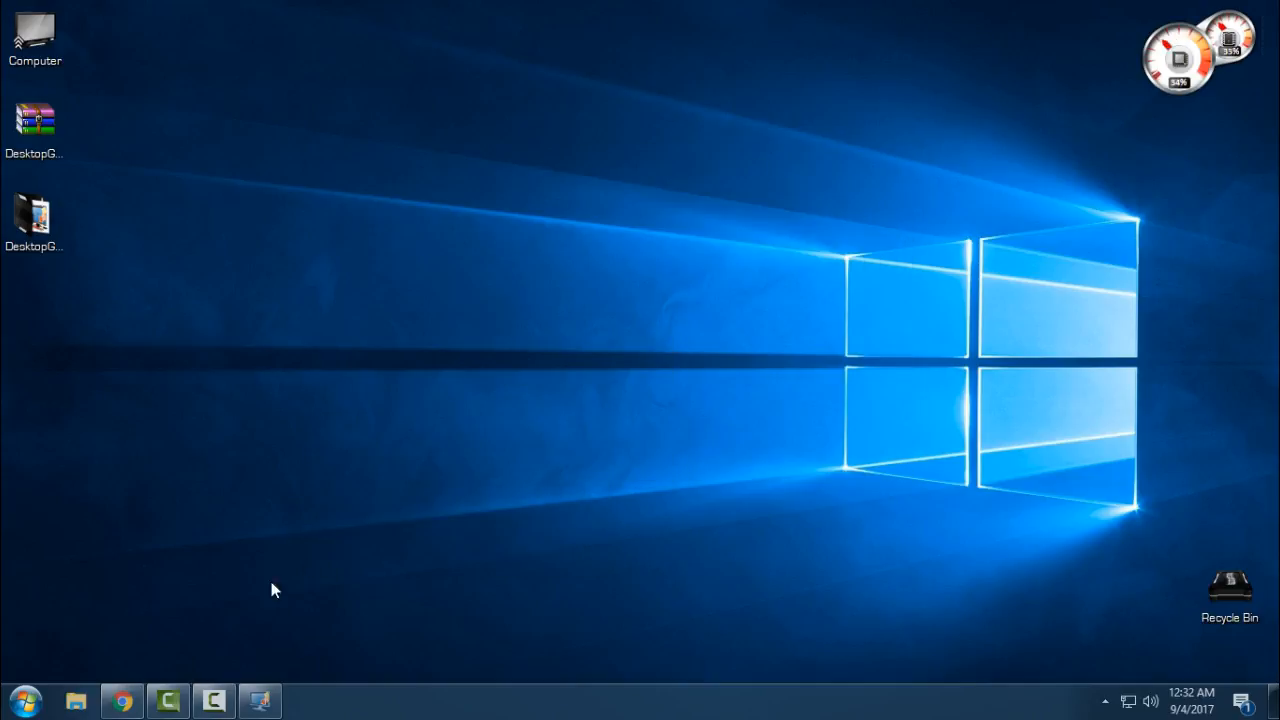
{"action": "left_click", "coordinate": [120, 700]}
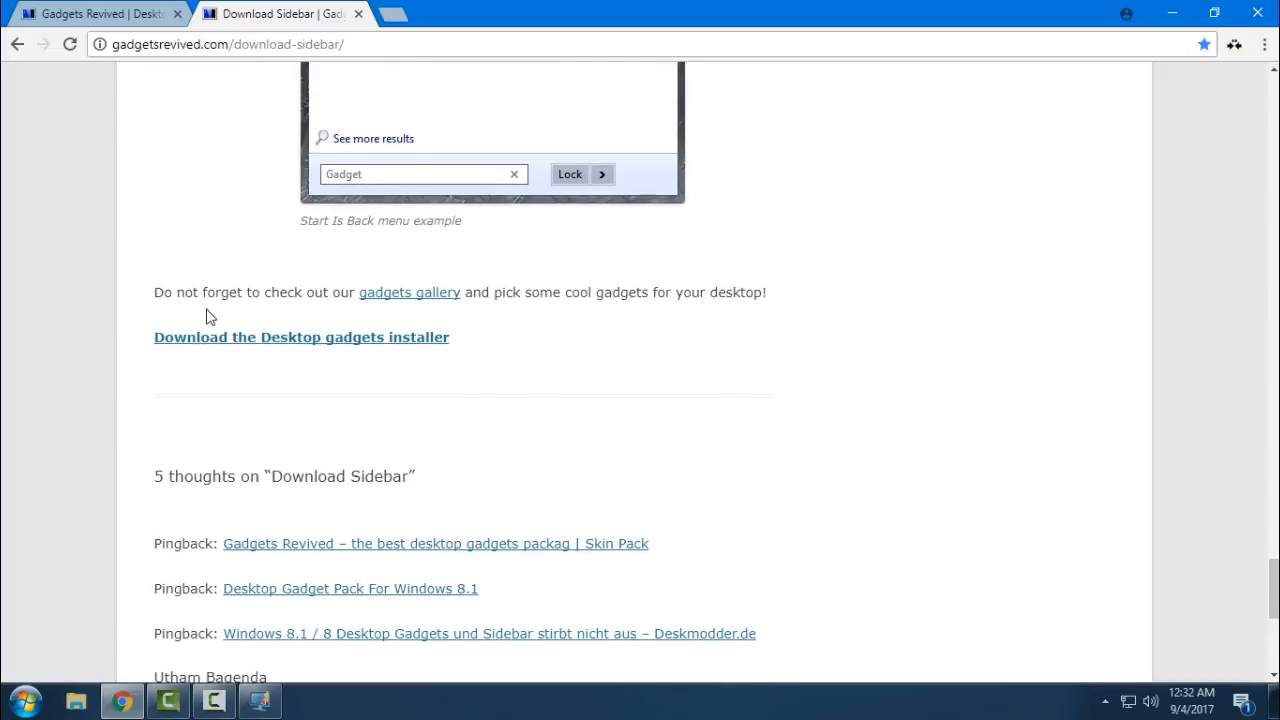
{"action": "mouse_move", "coordinate": [384, 292]}
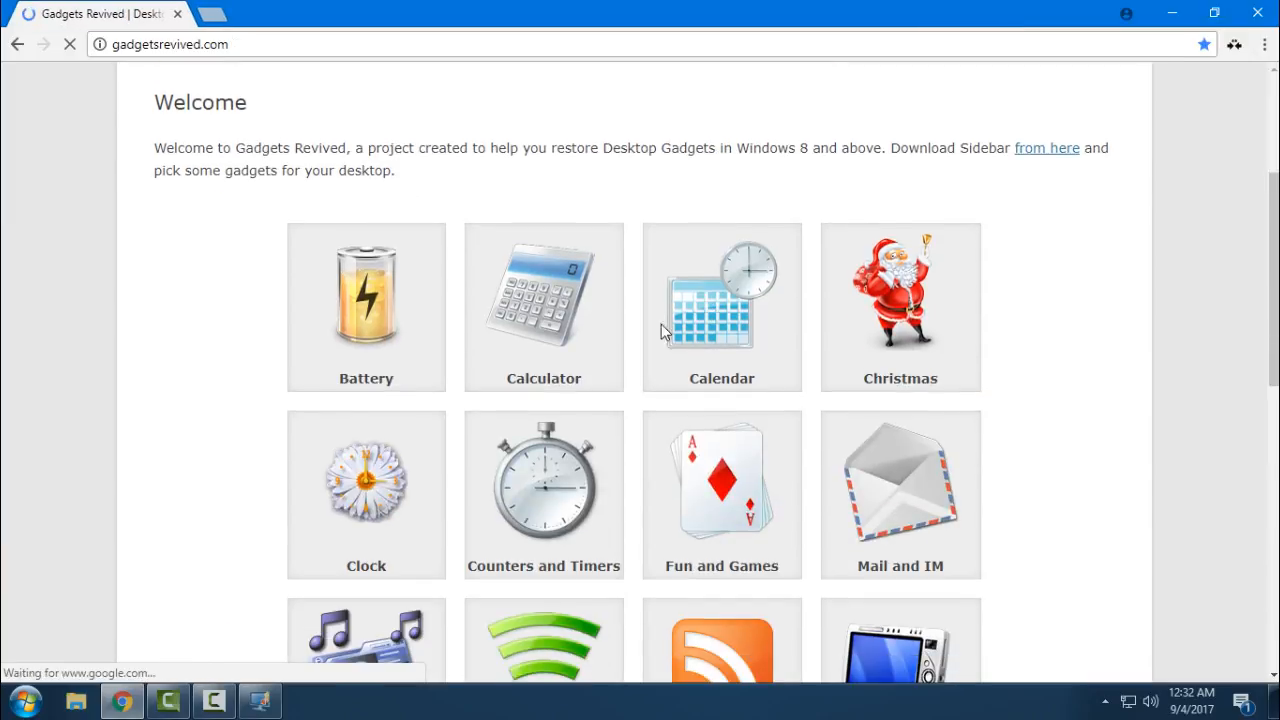
Go to the Utility category on the Gadgets Revived site.
{"action": "scroll", "scroll_direction": "down", "scroll_amount": 3}
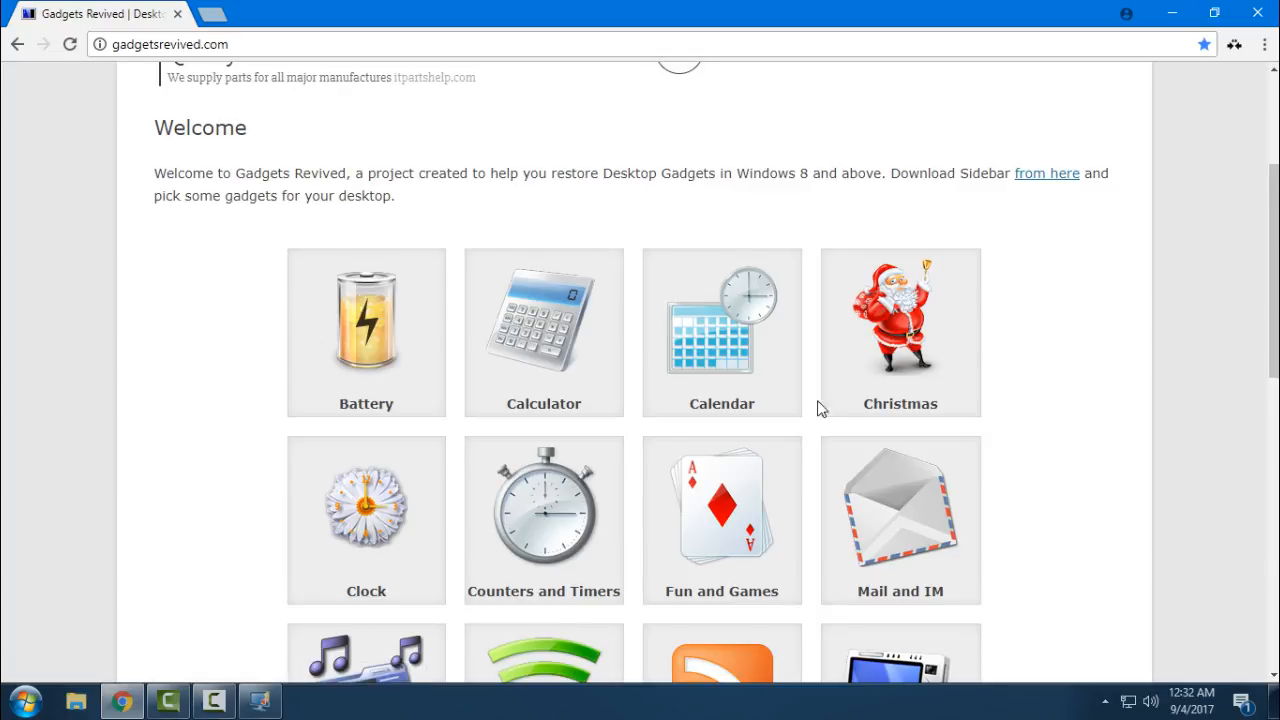
{"action": "scroll", "scroll_direction": "down", "scroll_amount": 3}
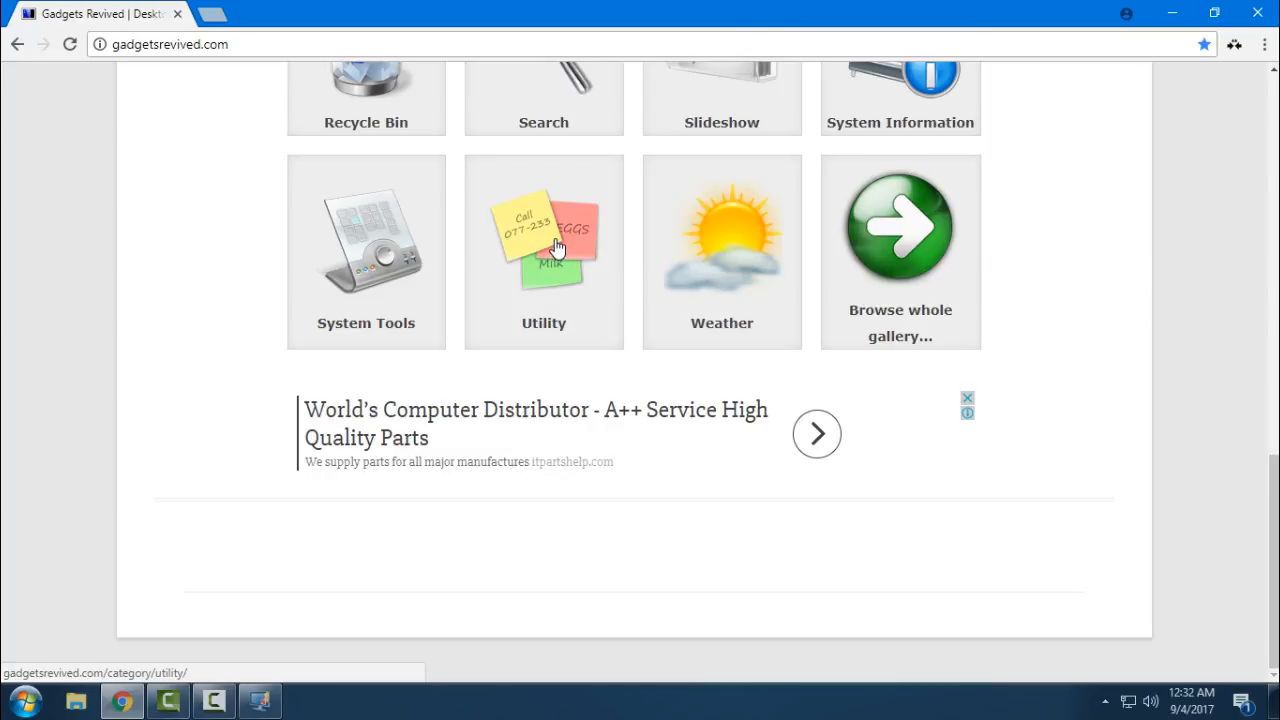
{"action": "left_click", "coordinate": [544, 252]}
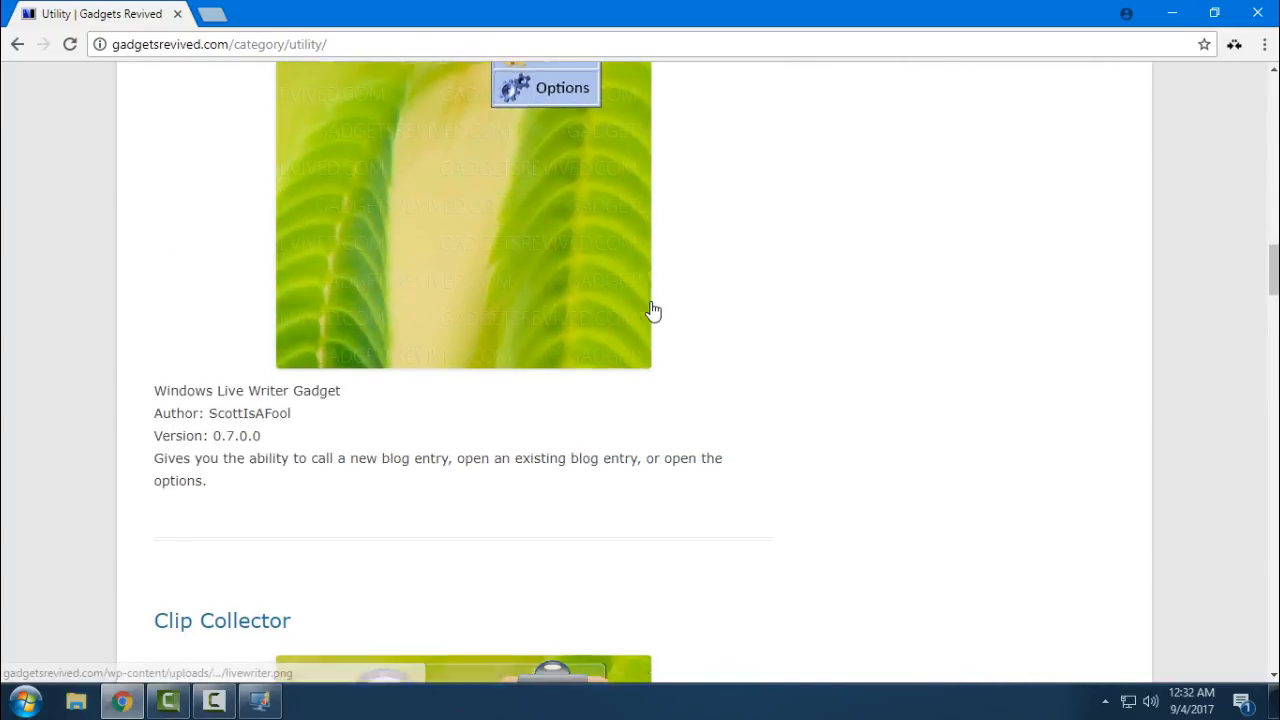
Scroll the Utility listing past Clip Collector and All To All Converter to Longer Notes!
{"action": "scroll", "scroll_direction": "down", "scroll_amount": 3}
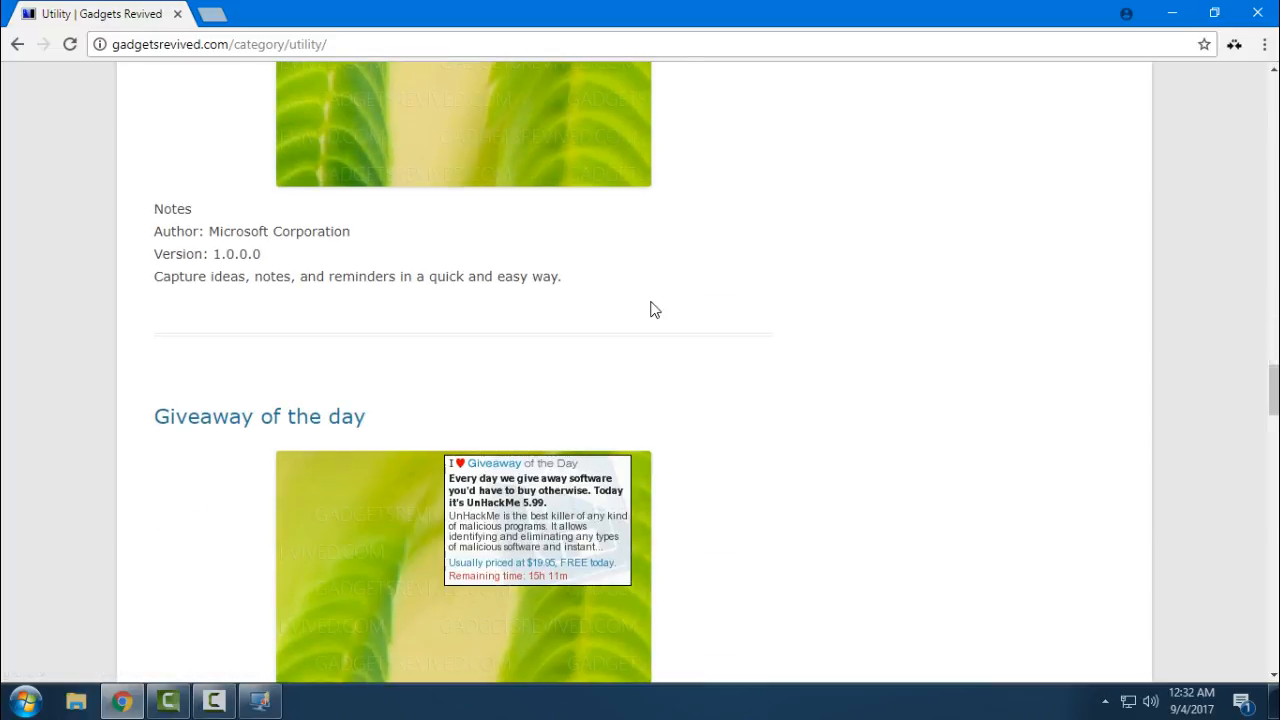
{"action": "scroll", "scroll_direction": "down", "scroll_amount": 3}
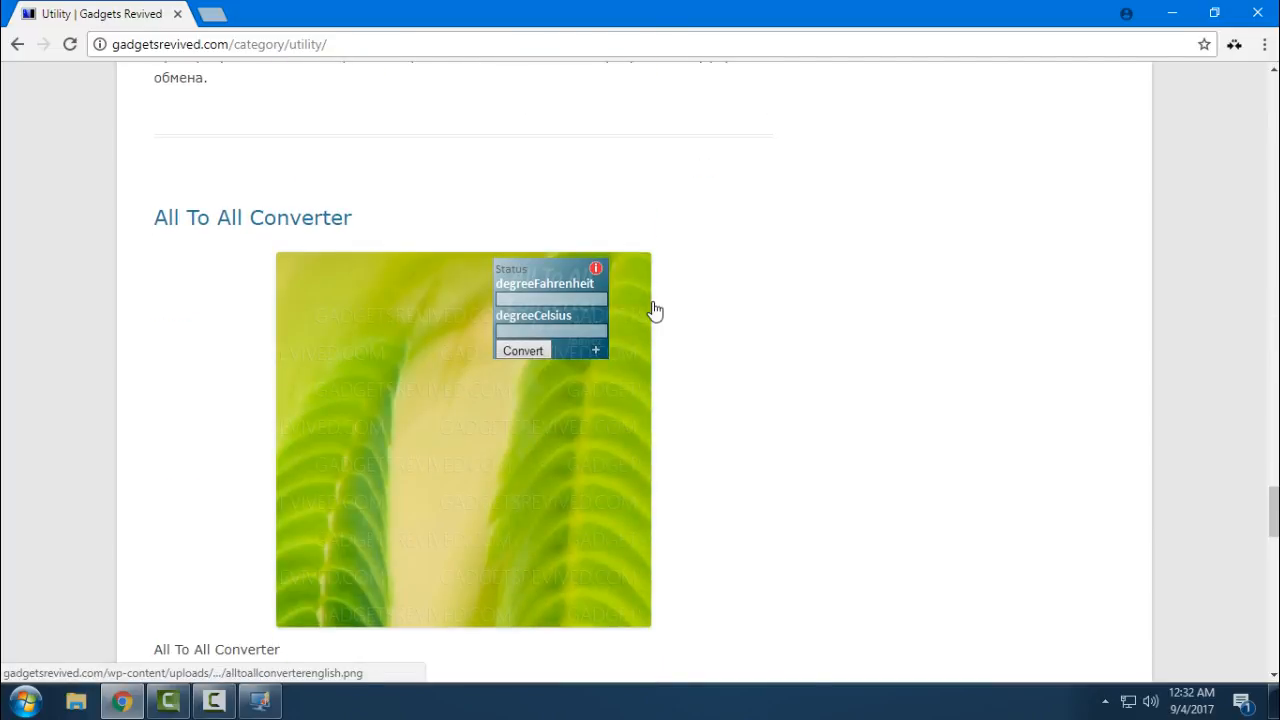
{"action": "scroll", "scroll_direction": "down", "scroll_amount": 3}
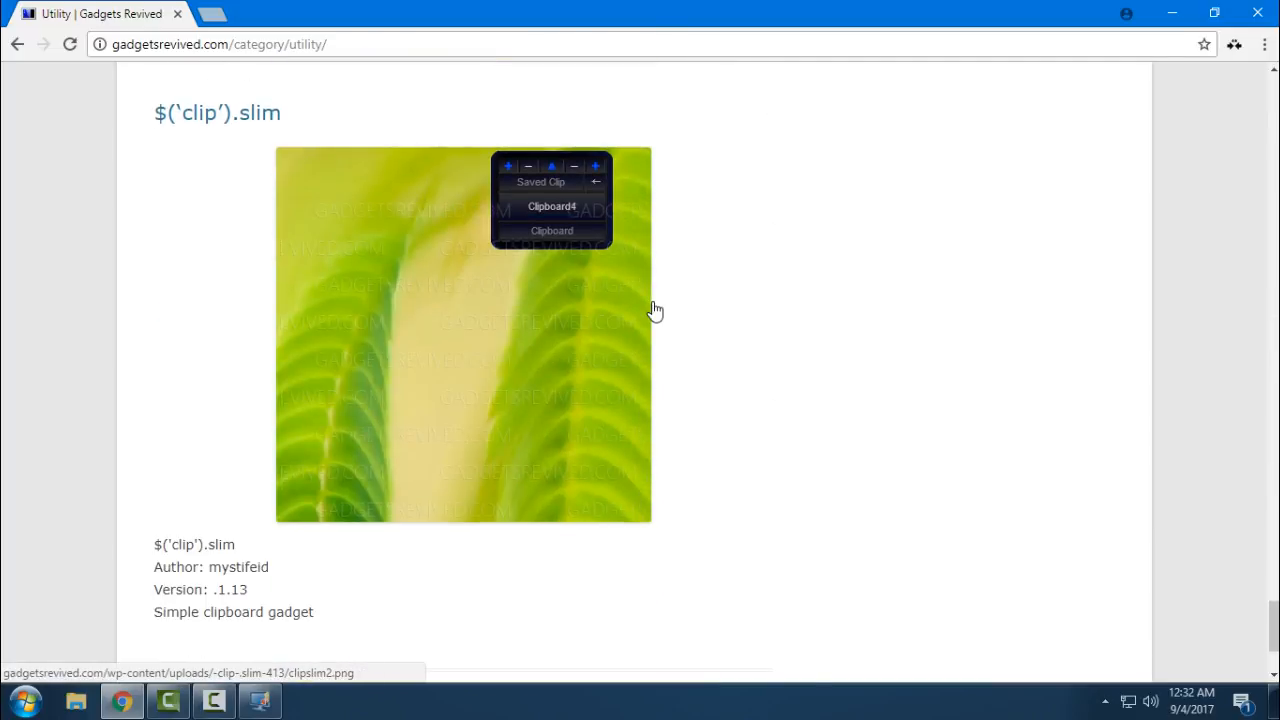
{"action": "scroll", "scroll_direction": "down", "scroll_amount": 3}
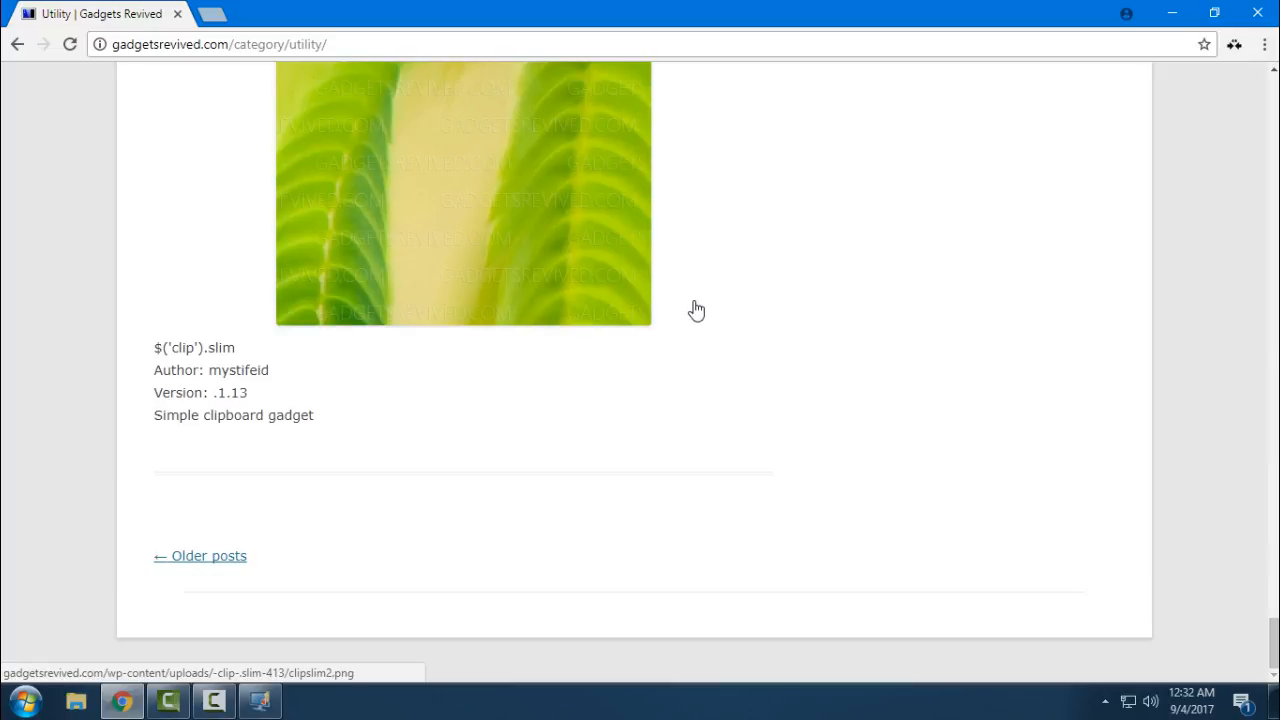
{"action": "mouse_move", "coordinate": [584, 436]}
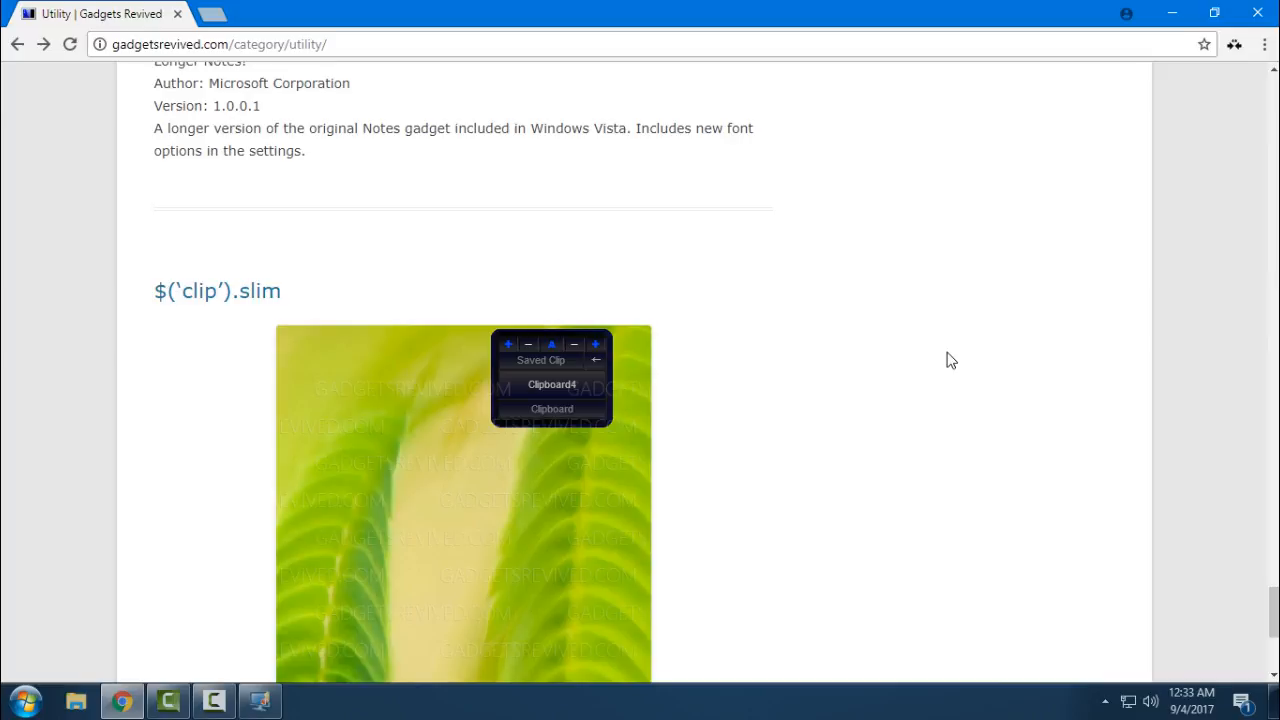
{"action": "scroll", "scroll_direction": "down", "scroll_amount": 3}
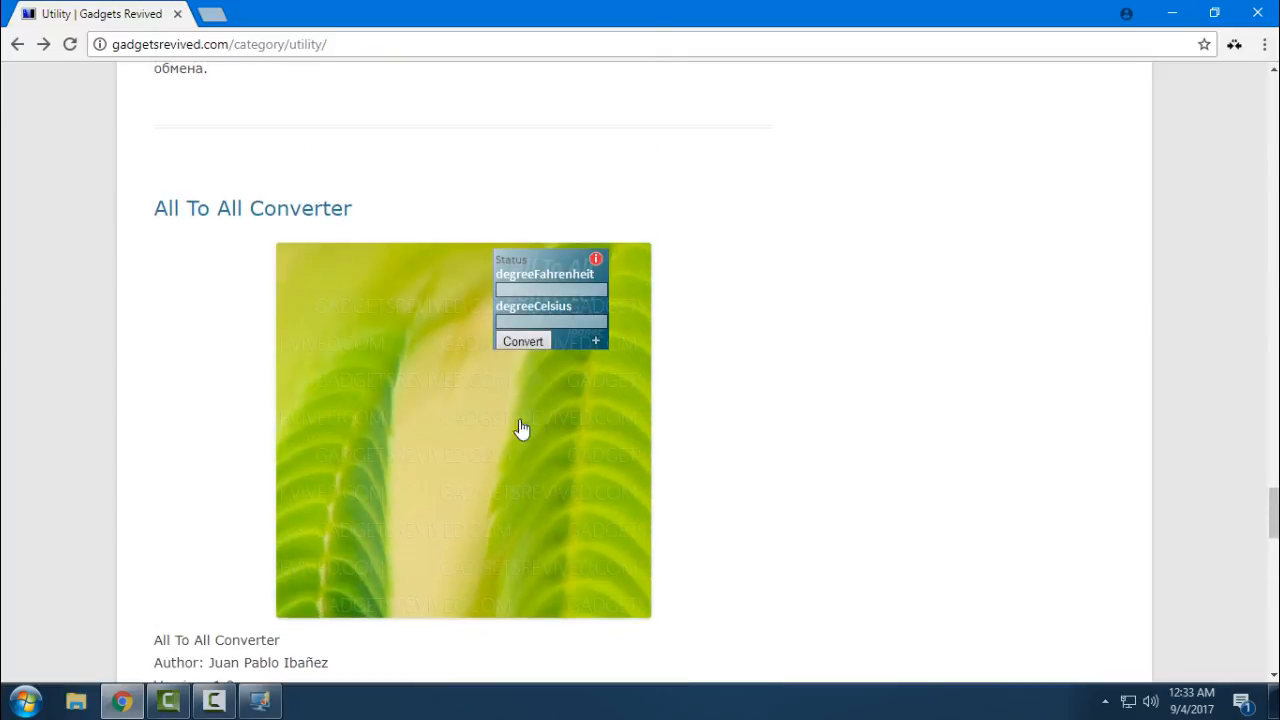
{"action": "scroll", "scroll_direction": "down", "scroll_amount": 3}
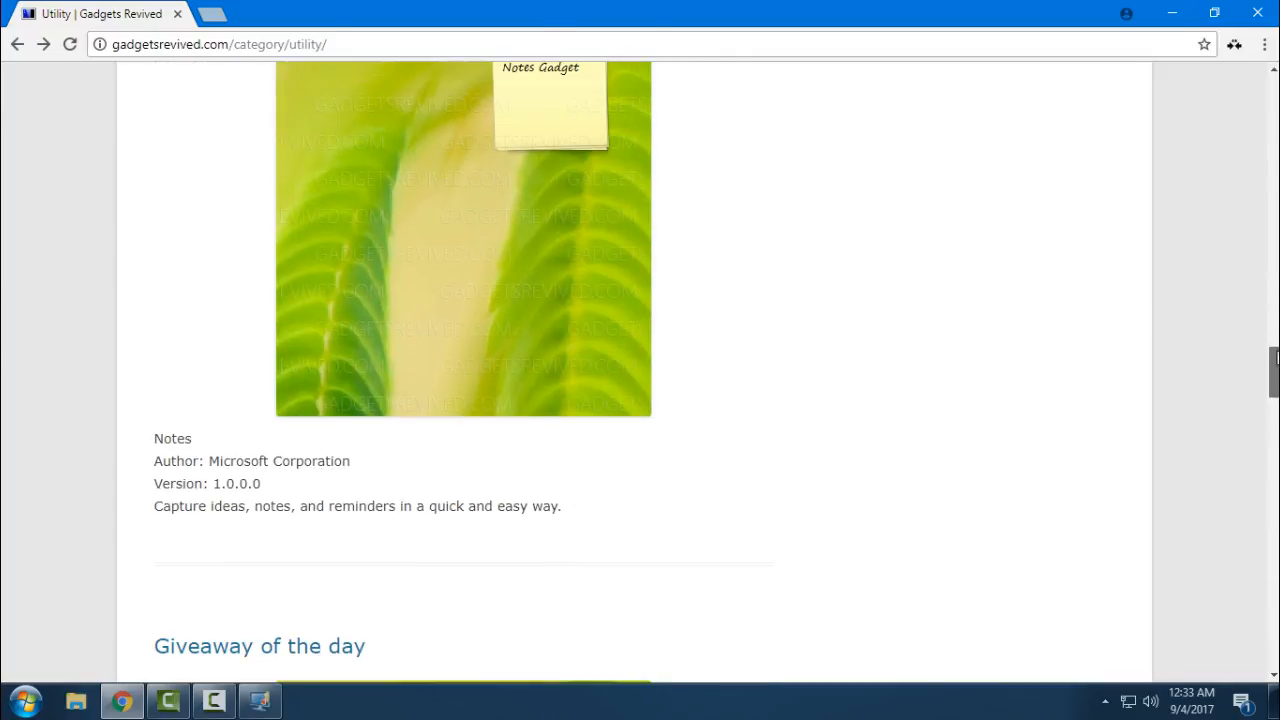
{"action": "scroll", "scroll_direction": "down", "scroll_amount": 3}
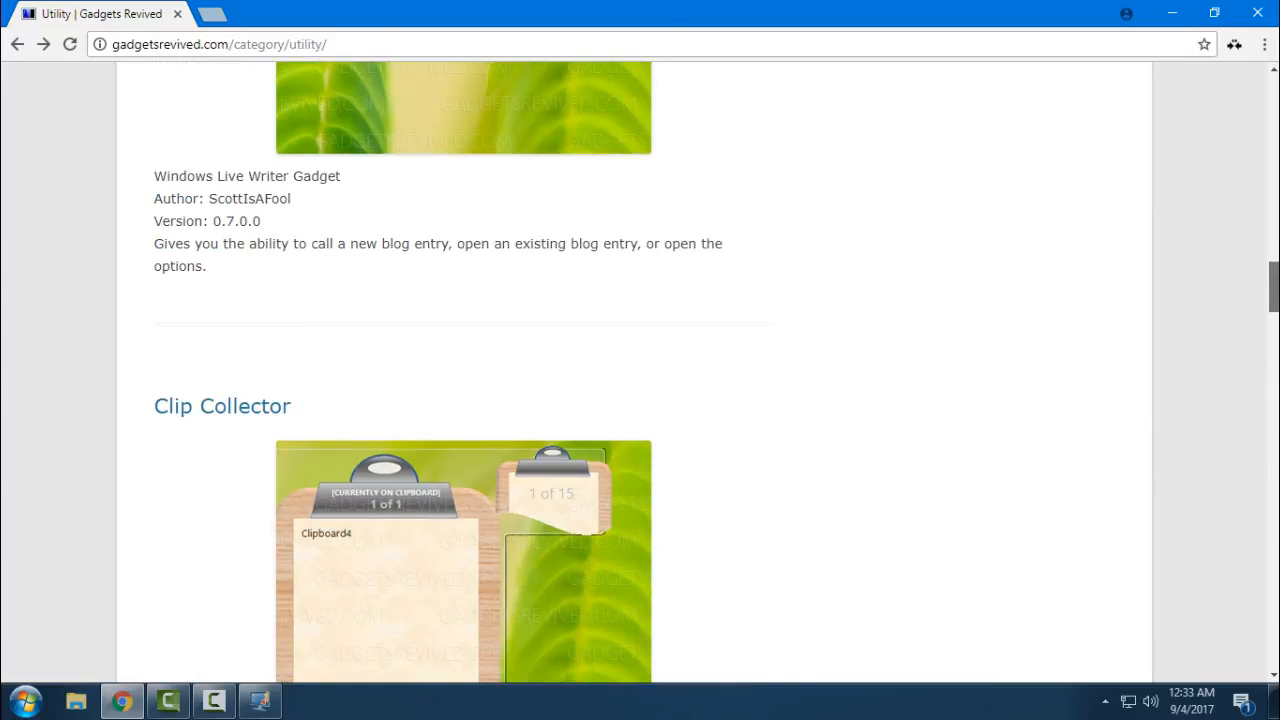
{"action": "scroll", "scroll_direction": "down", "scroll_amount": 3}
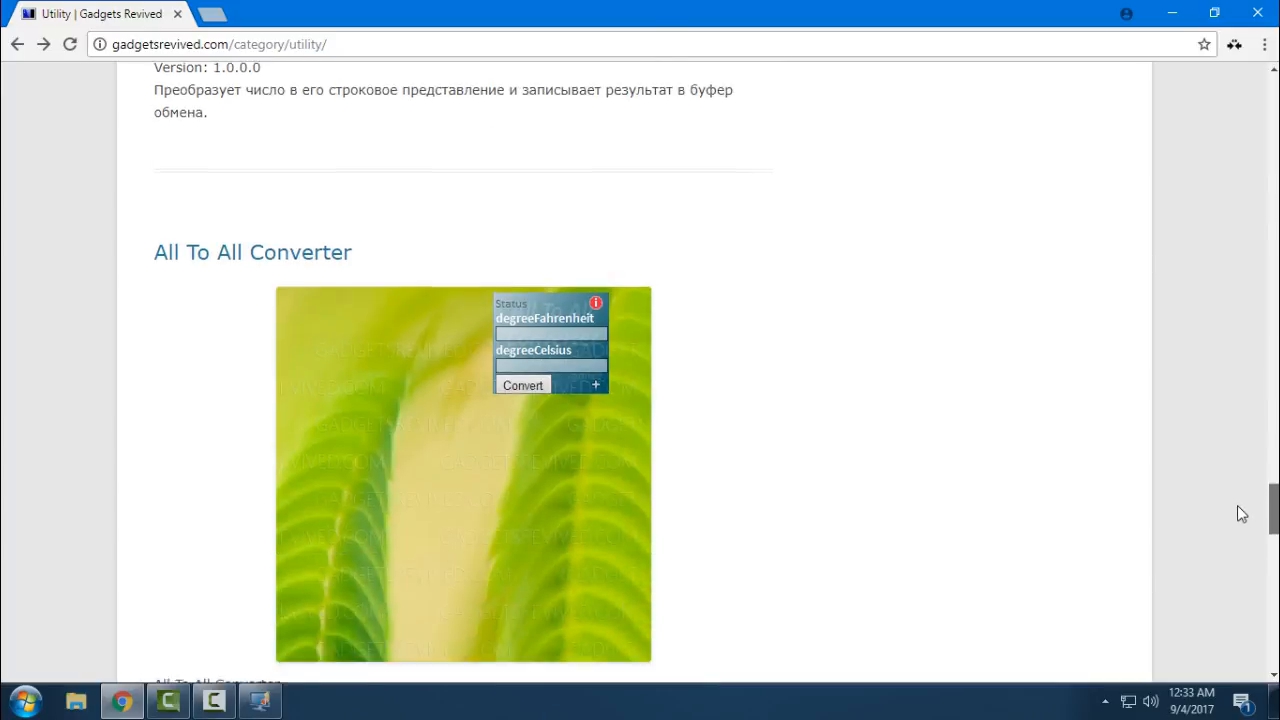
{"action": "scroll", "scroll_direction": "down", "scroll_amount": 3}
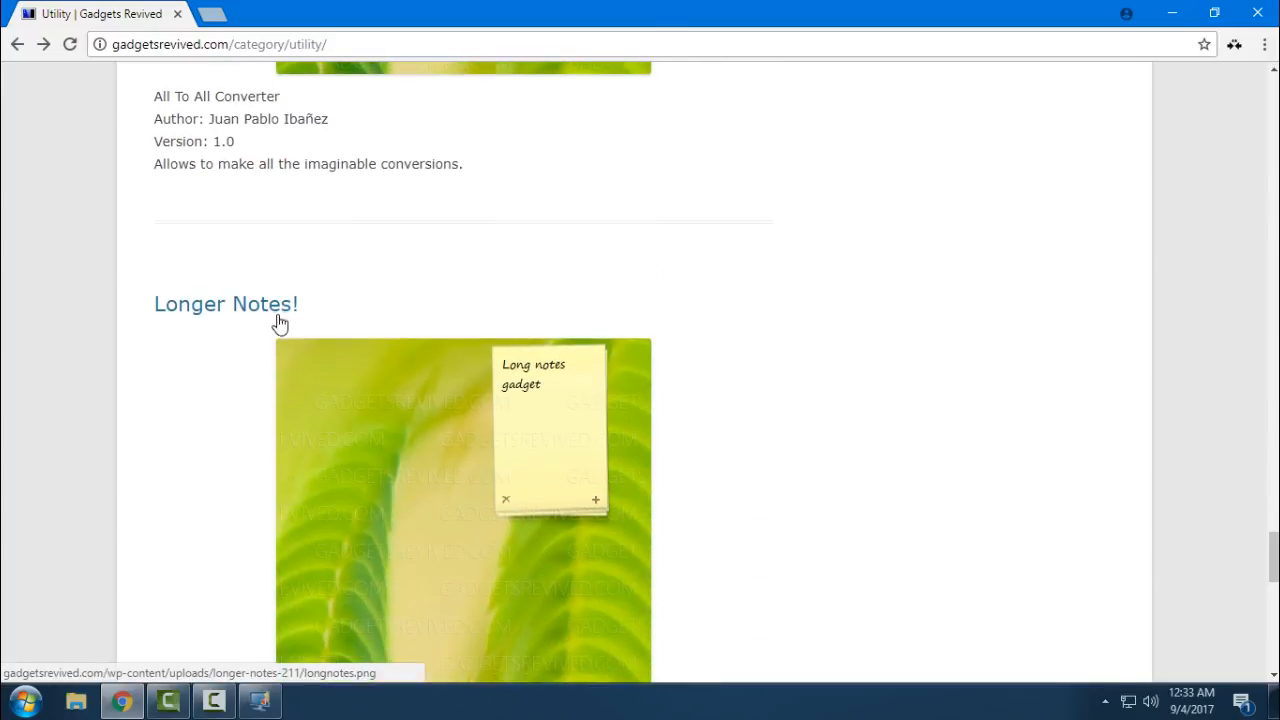
Download Longer Notes! from its page, keep the file despite the warning, and open it.
{"action": "left_click", "coordinate": [224, 304]}
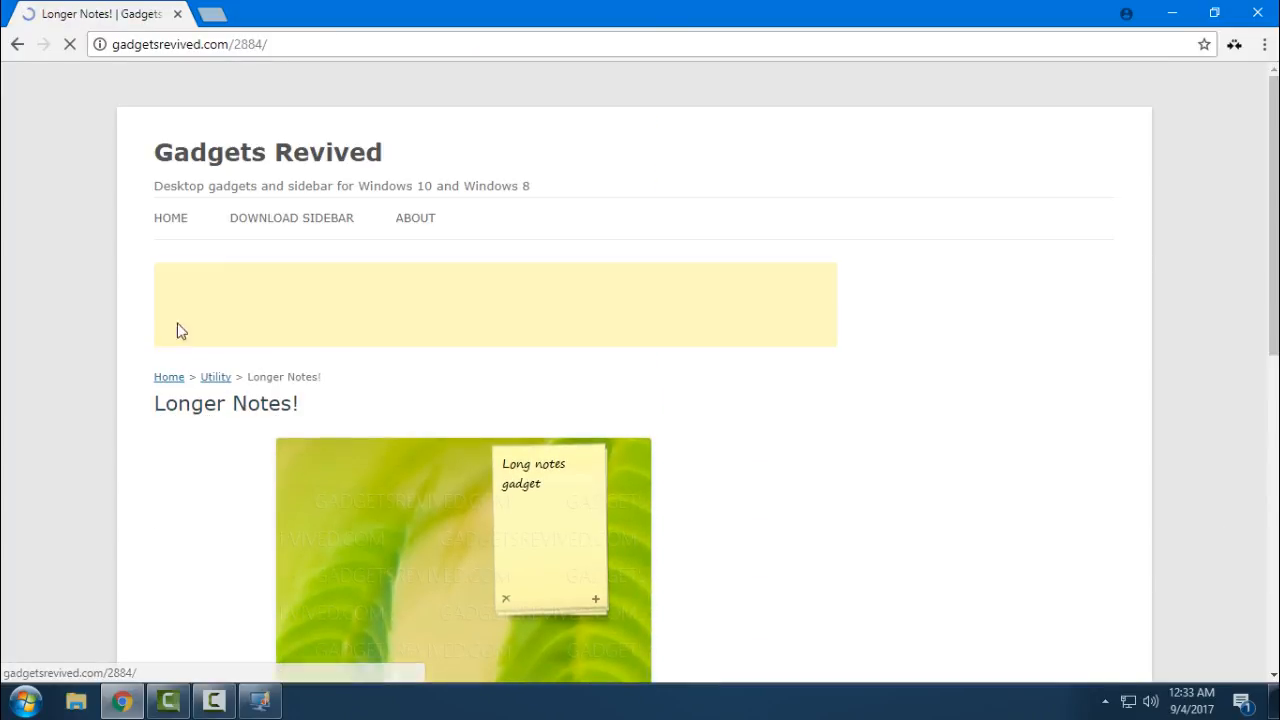
{"action": "scroll", "scroll_direction": "down", "scroll_amount": 3}
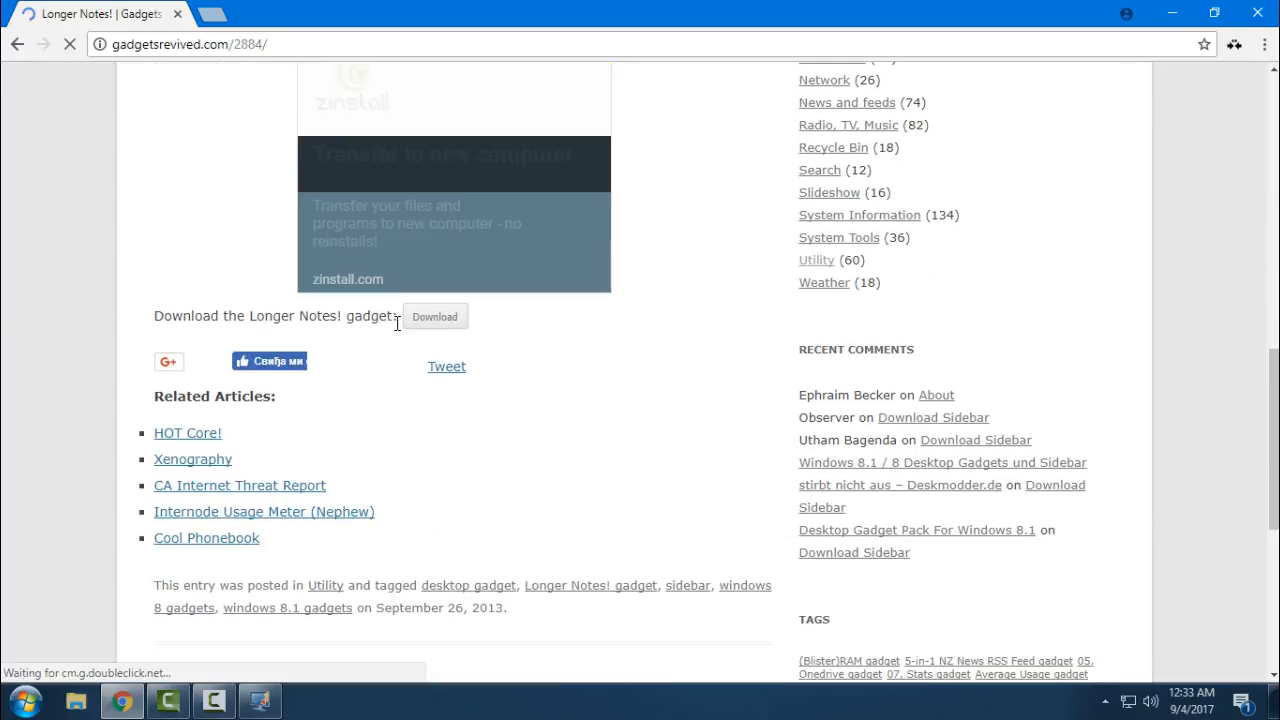
{"action": "left_click", "coordinate": [434, 316]}
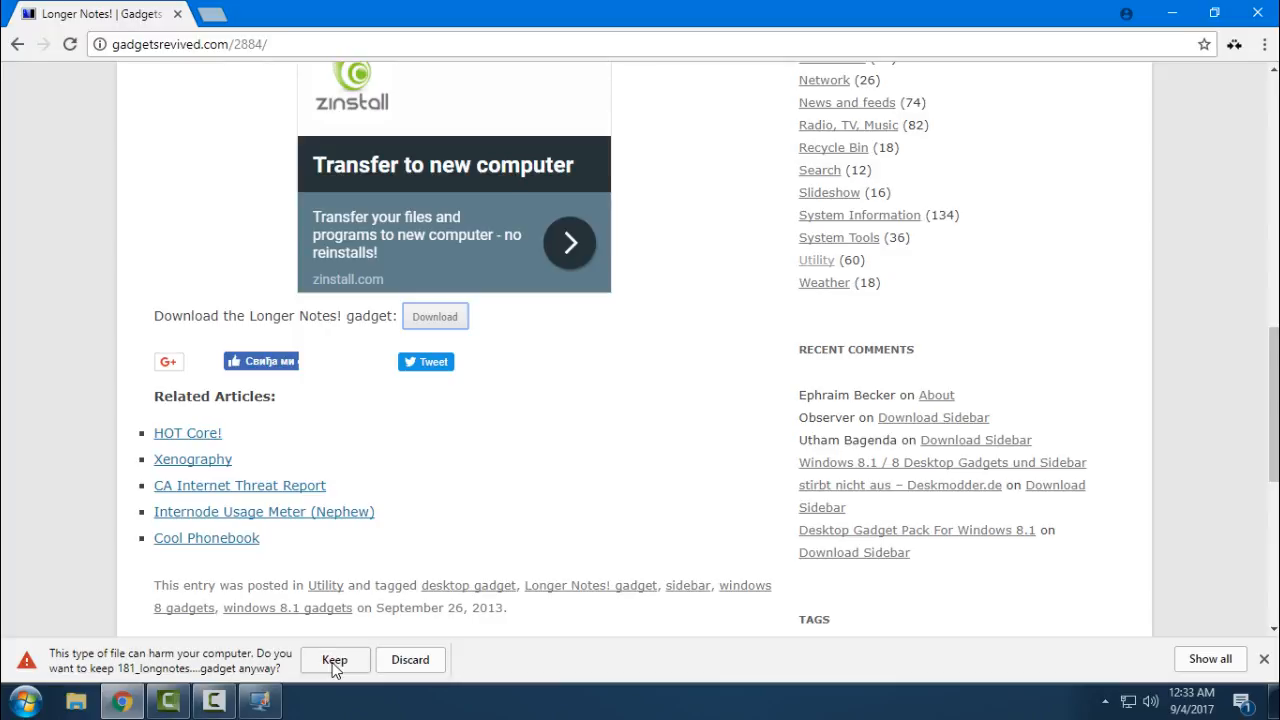
{"action": "left_click", "coordinate": [336, 660]}
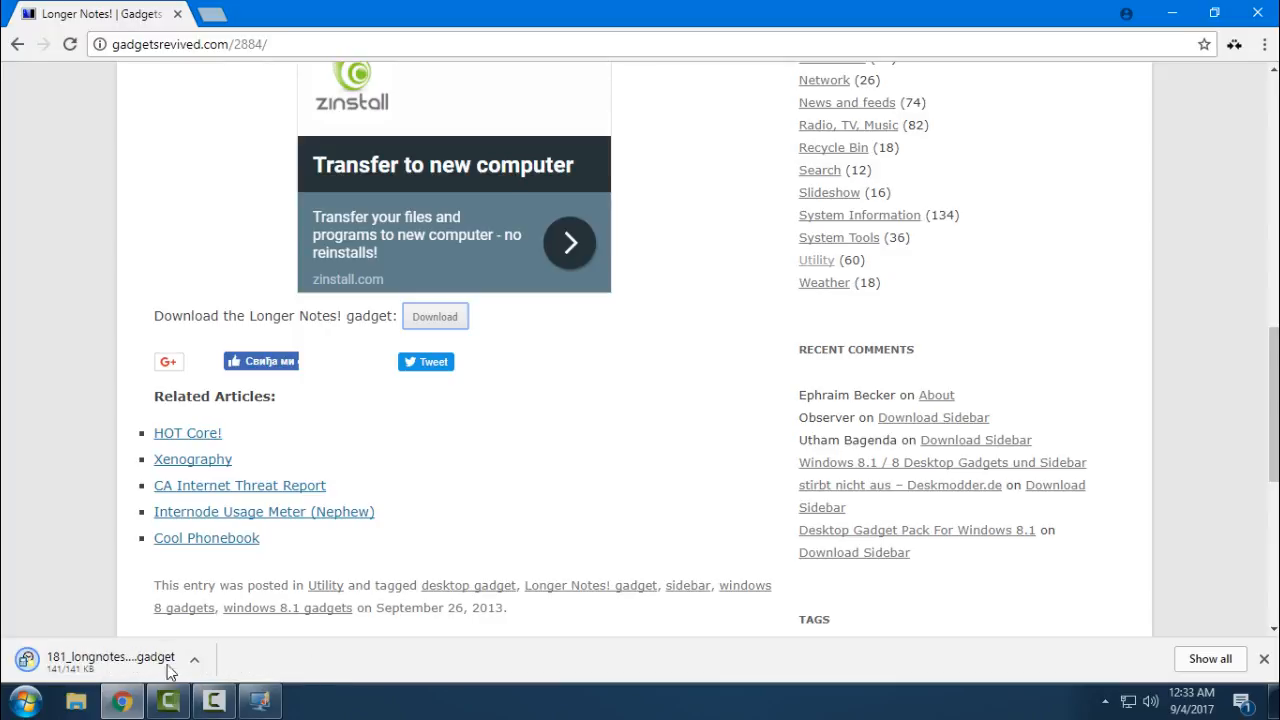
{"action": "left_click", "coordinate": [110, 656]}
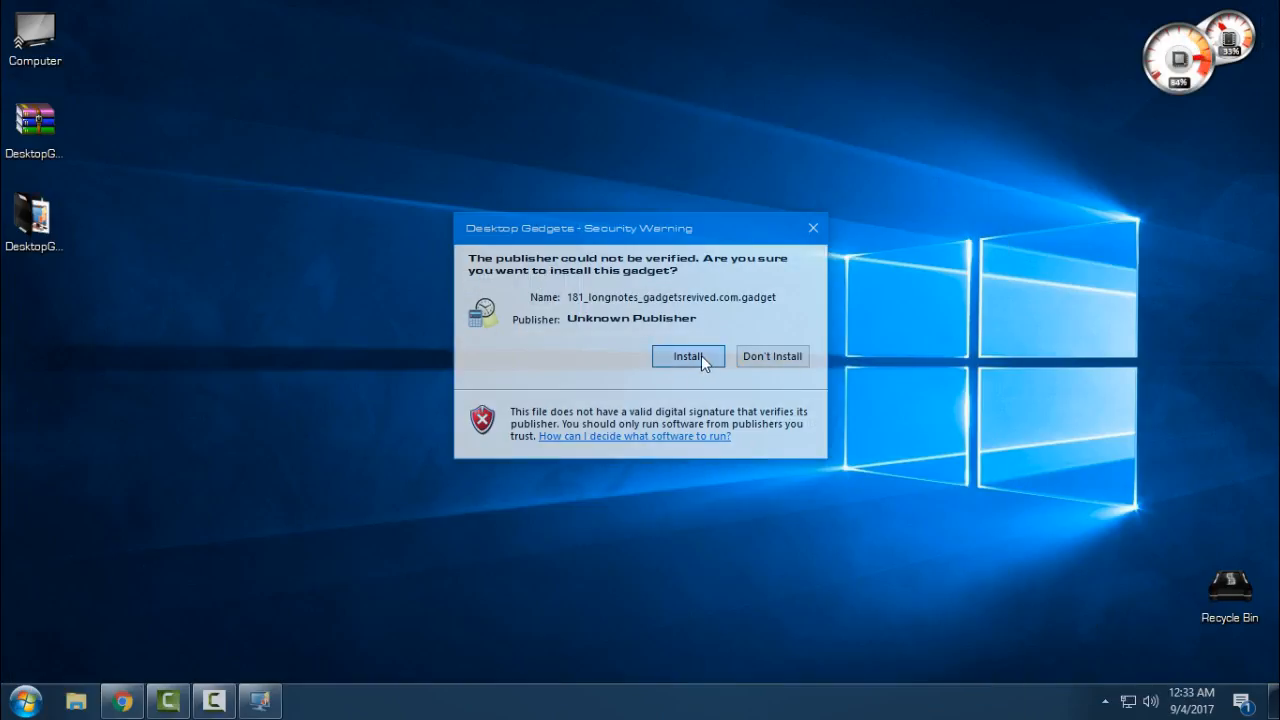
Confirm Install in the security warning for the unverified Longer Notes! gadget.
{"action": "left_click", "coordinate": [688, 356]}
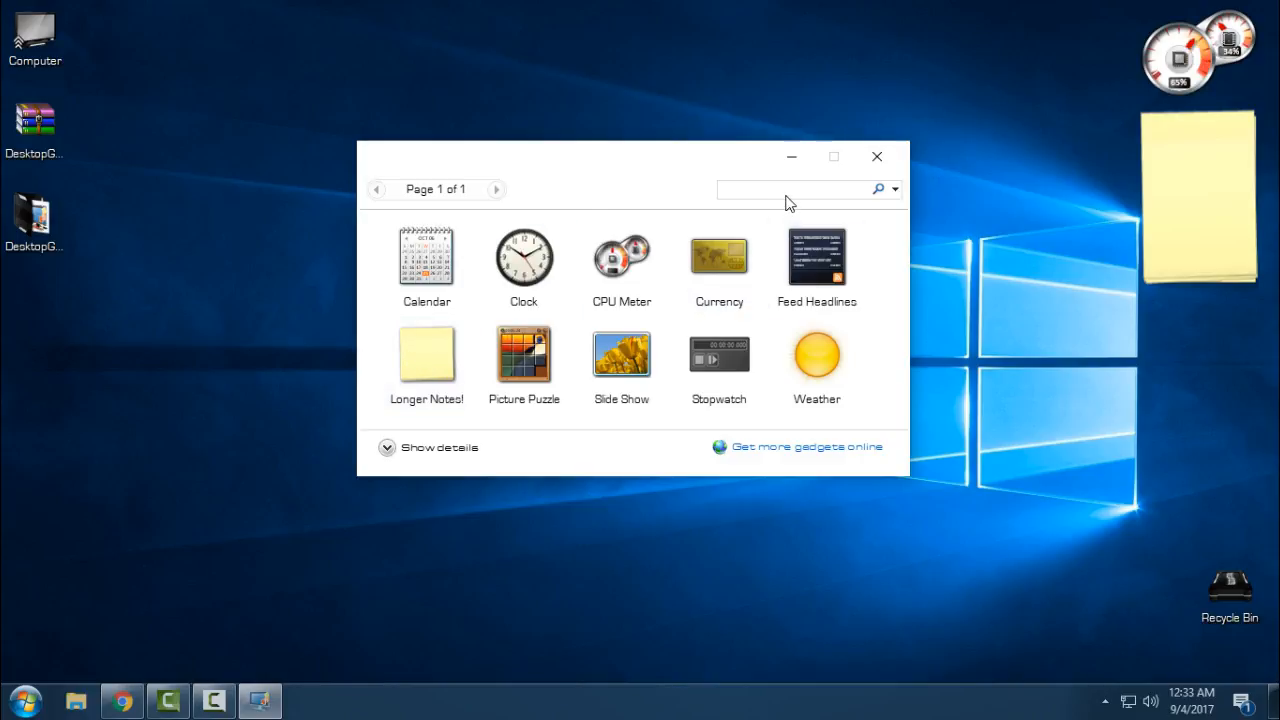
{"action": "mouse_move", "coordinate": [804, 190]}
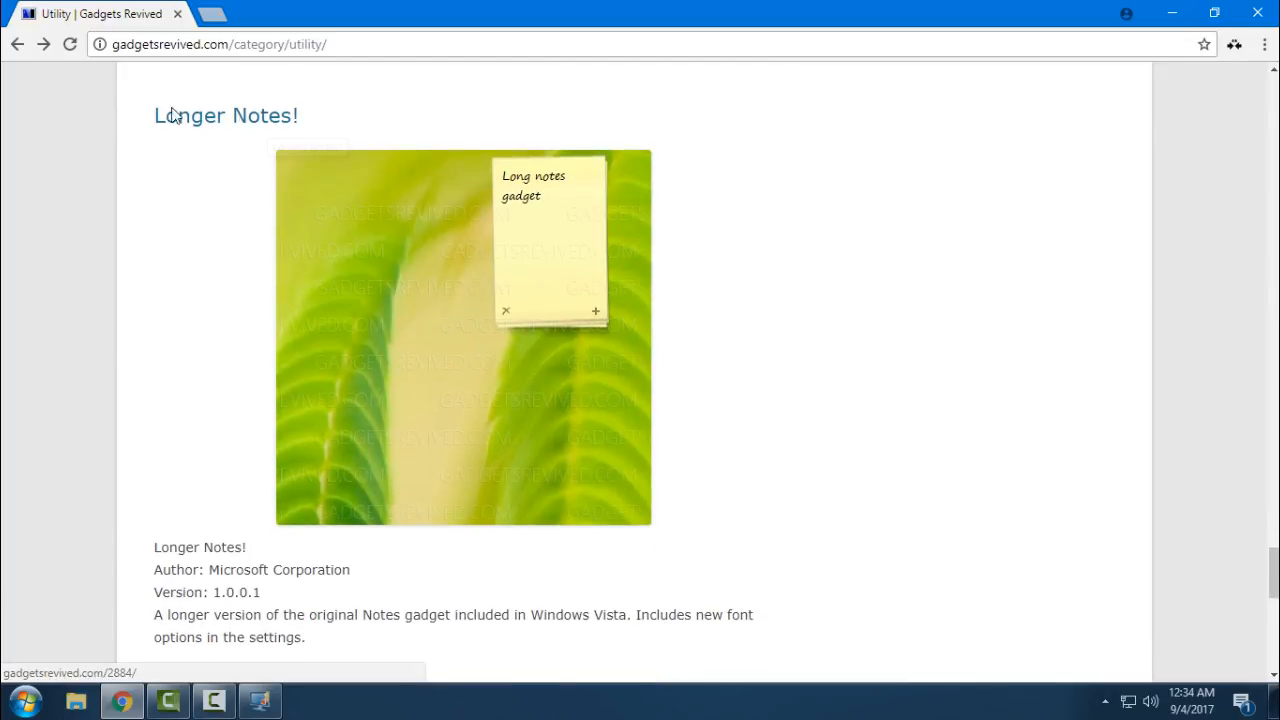
From the Gadgets Revived home page, browse the System Information category down to Sinus CPU Monitor.
{"action": "scroll", "scroll_direction": "down", "scroll_amount": 3}
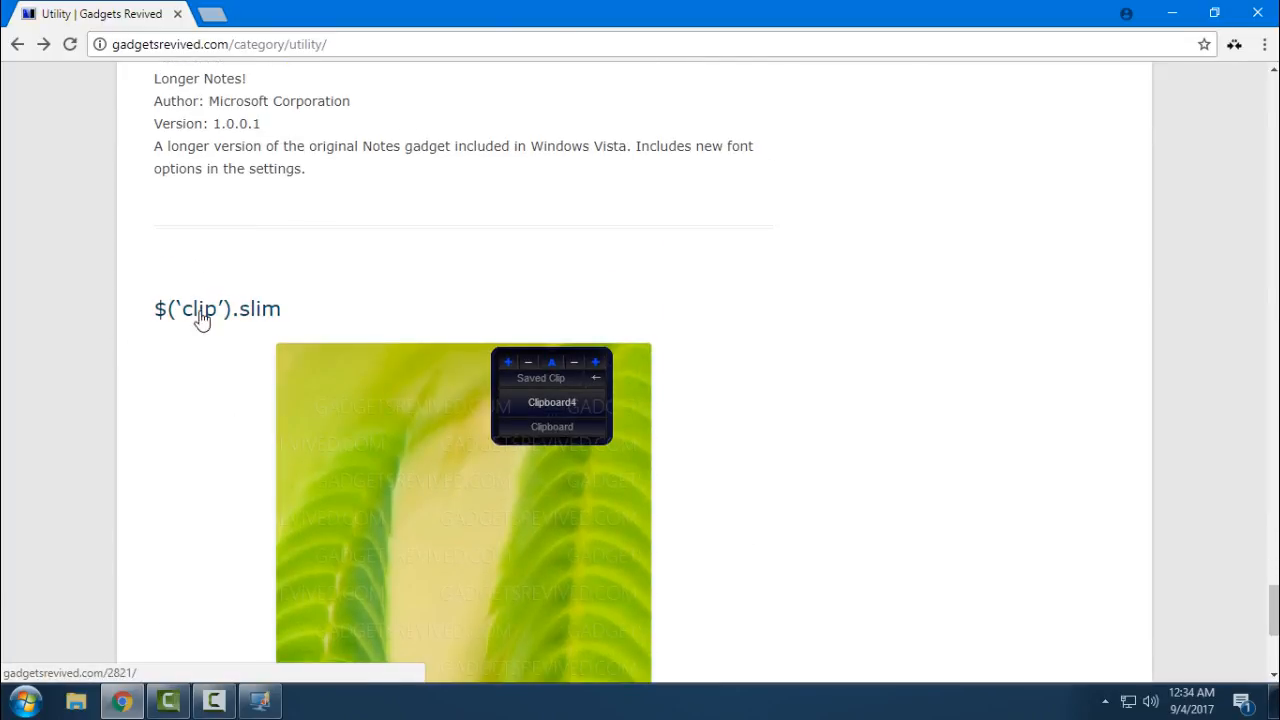
{"action": "left_click", "coordinate": [216, 308]}
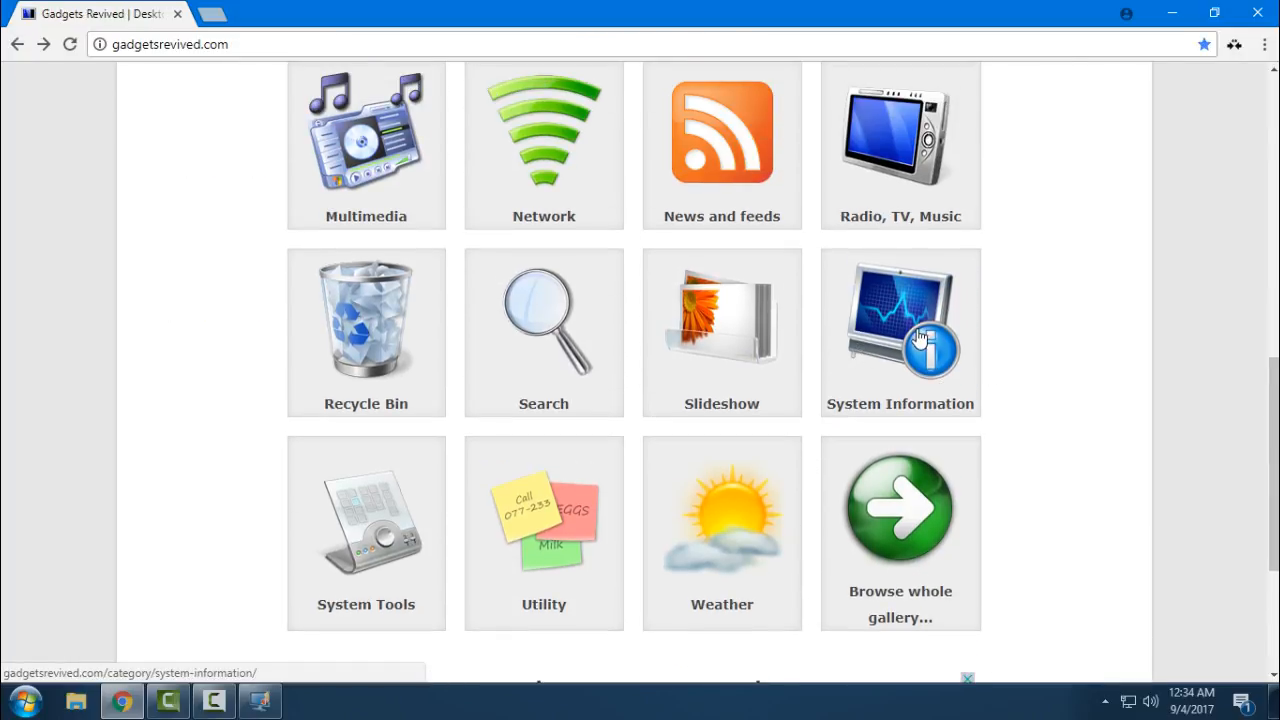
{"action": "left_click", "coordinate": [900, 332]}
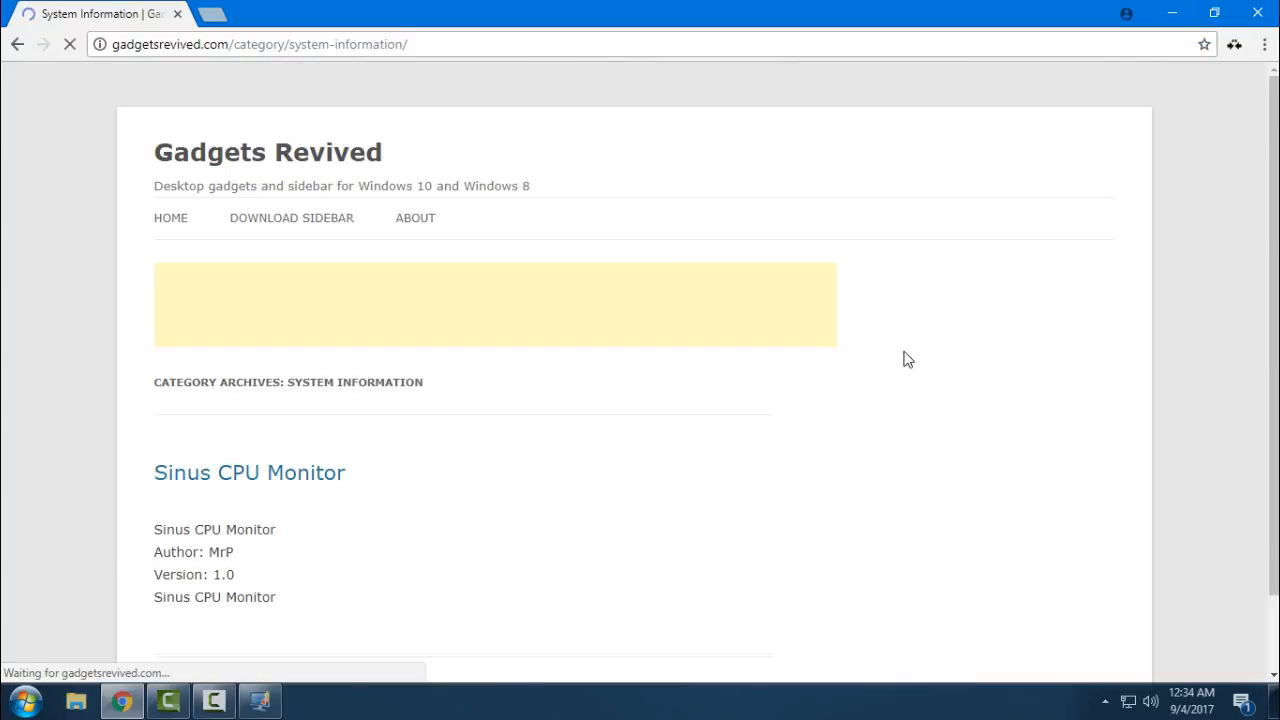
{"action": "scroll", "scroll_direction": "down", "scroll_amount": 3}
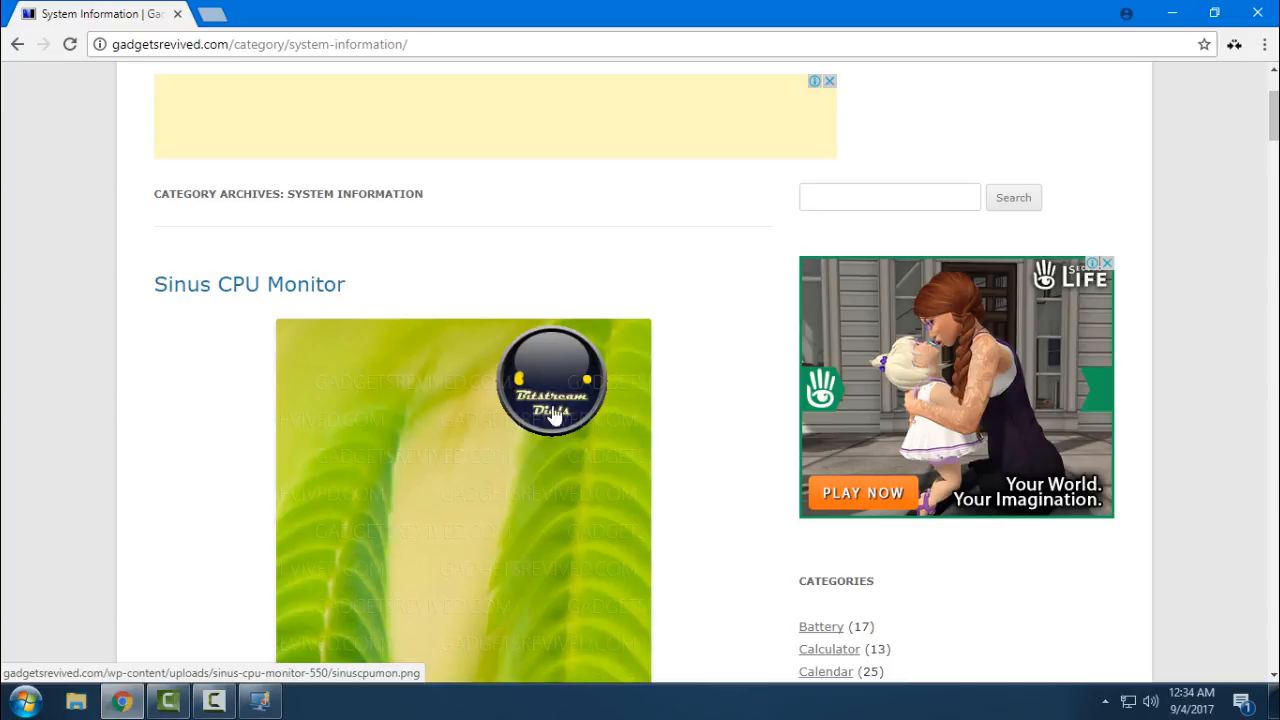
{"action": "scroll", "scroll_direction": "down", "scroll_amount": 3}
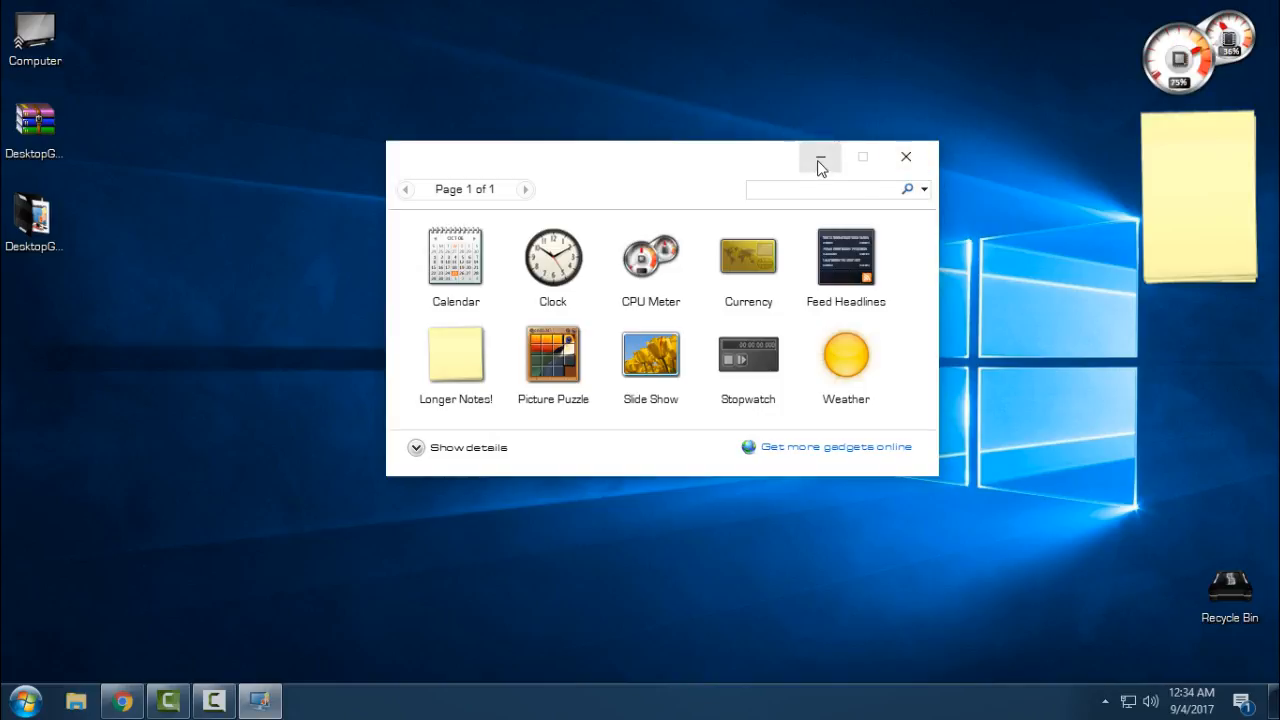
Close the gadget gallery, leaving CPU Meter and the sticky note on the desktop.
{"action": "left_click", "coordinate": [552, 262]}
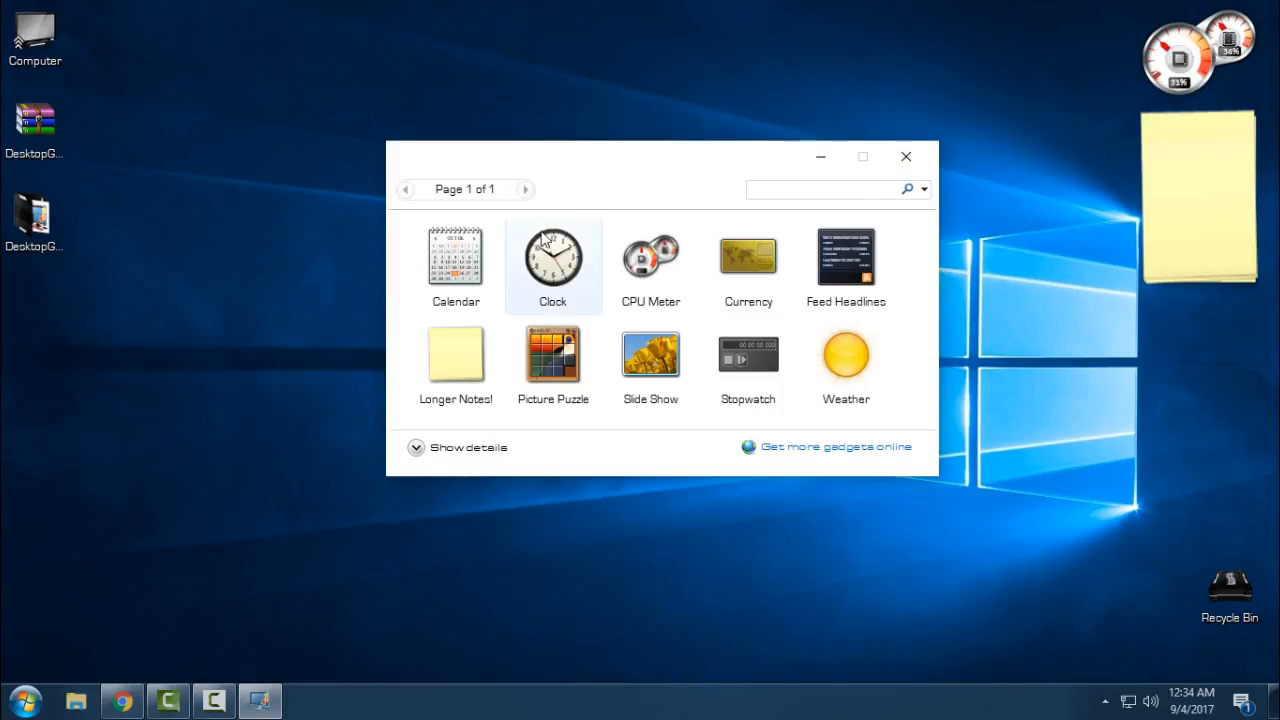
{"action": "mouse_move", "coordinate": [822, 160]}
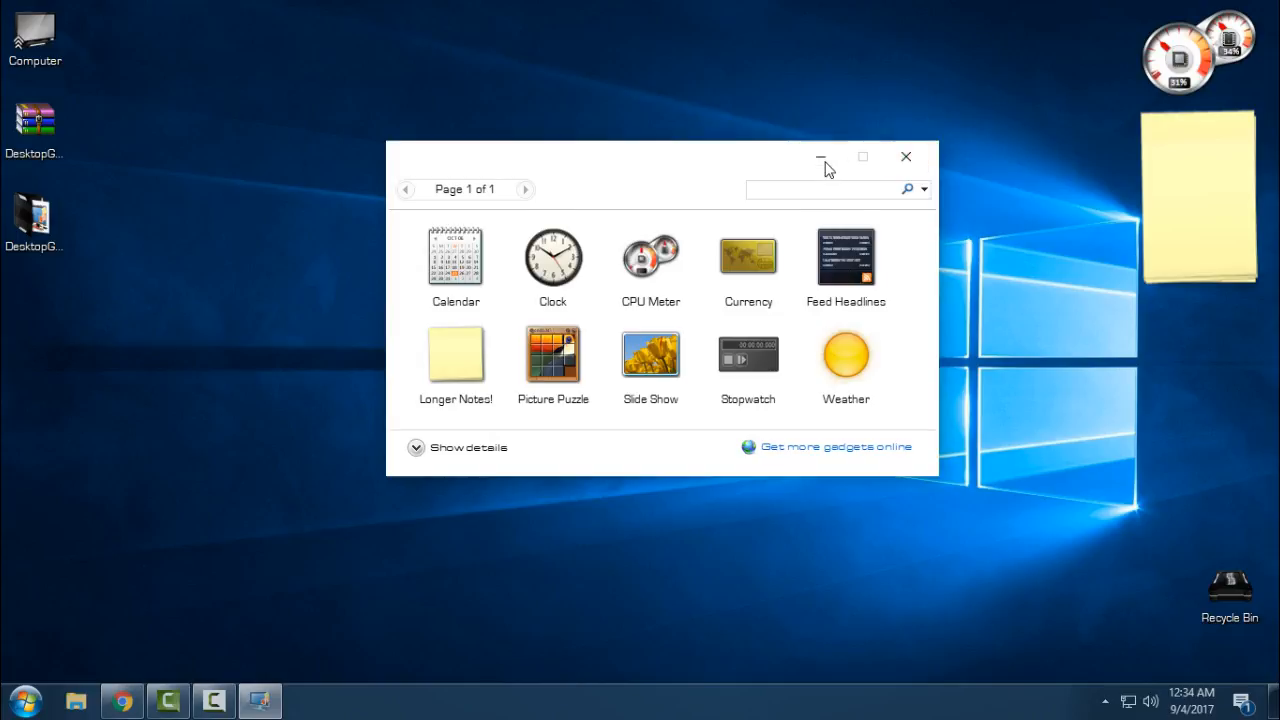
{"action": "left_click", "coordinate": [904, 156]}
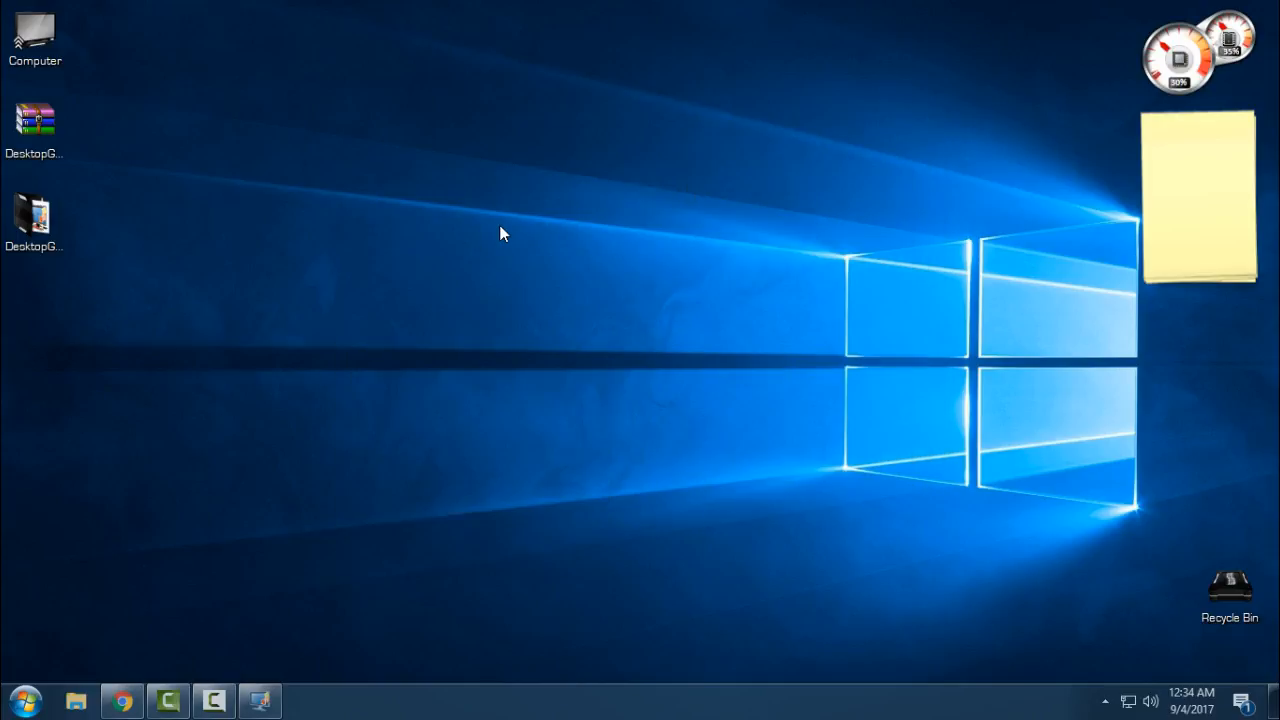